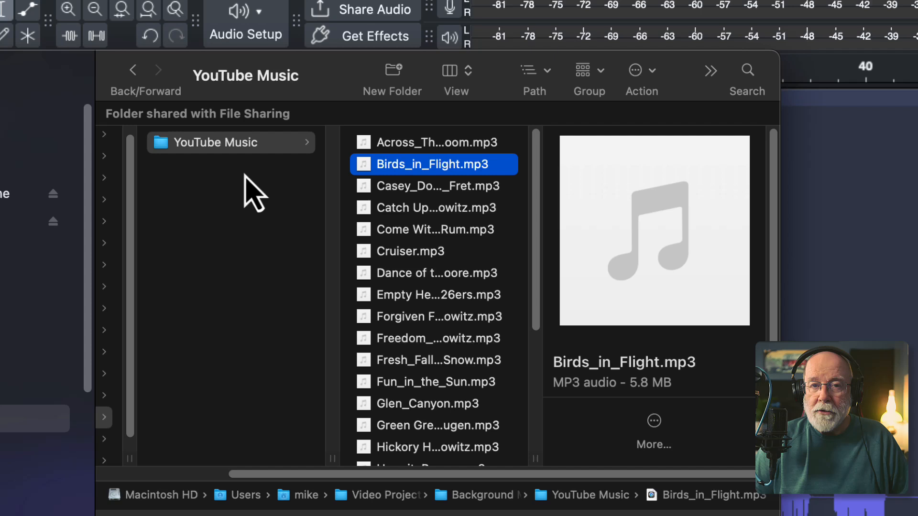
mouse_move(250, 210)
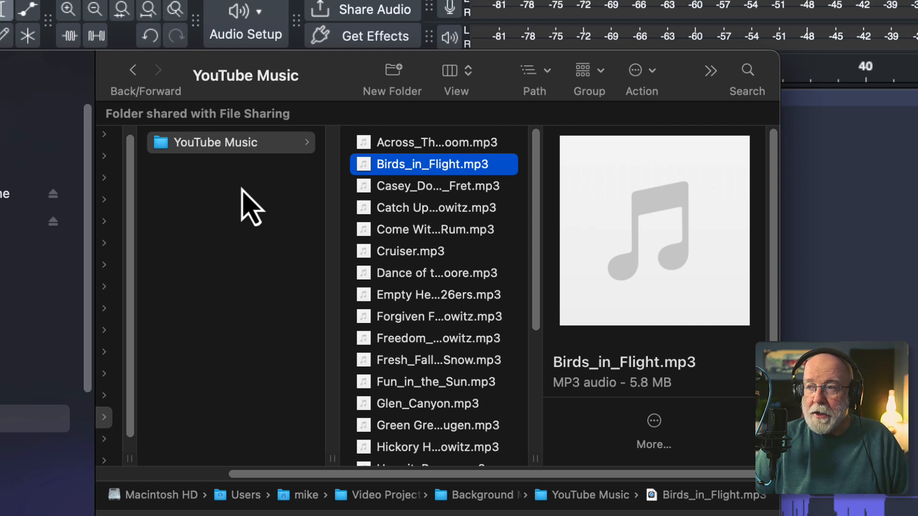
mouse_move(347, 88)
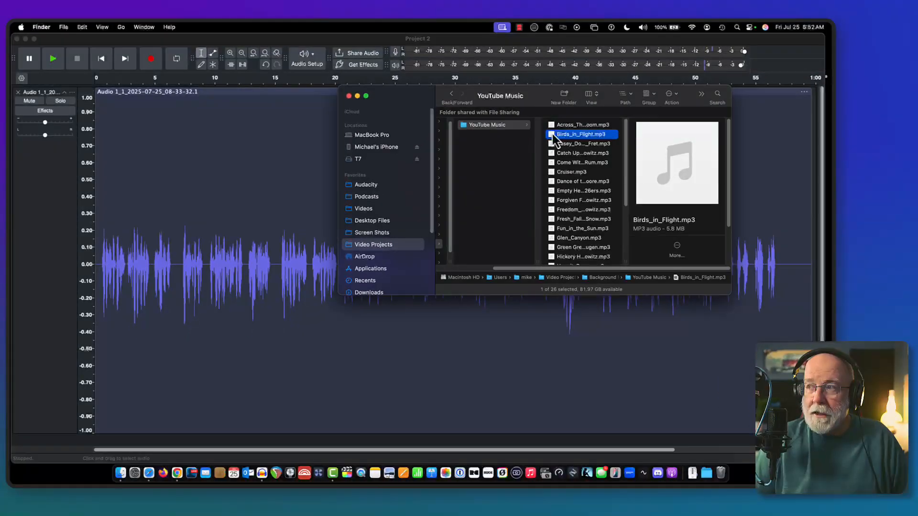
Step: Drag Birds_in_Flight.mp3 into the project as a stereo music track below the vocals
drag(582, 134, 269, 163)
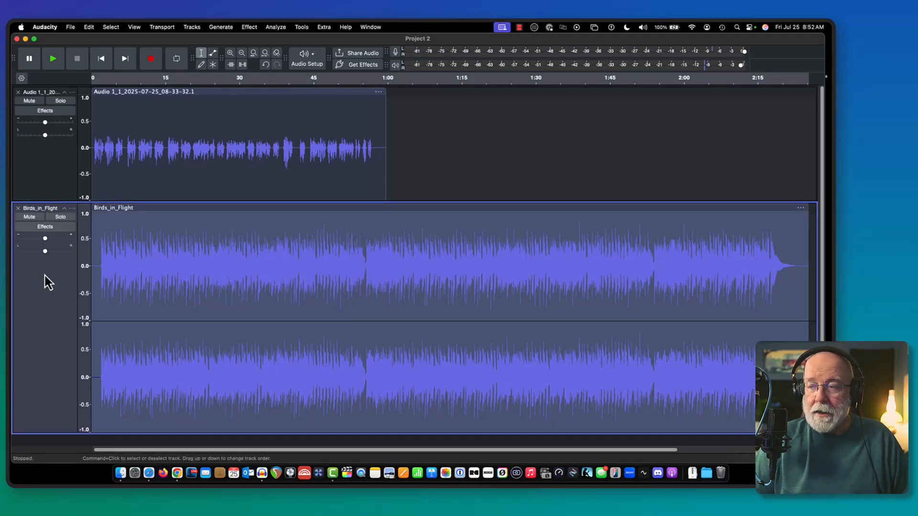
mouse_move(45, 276)
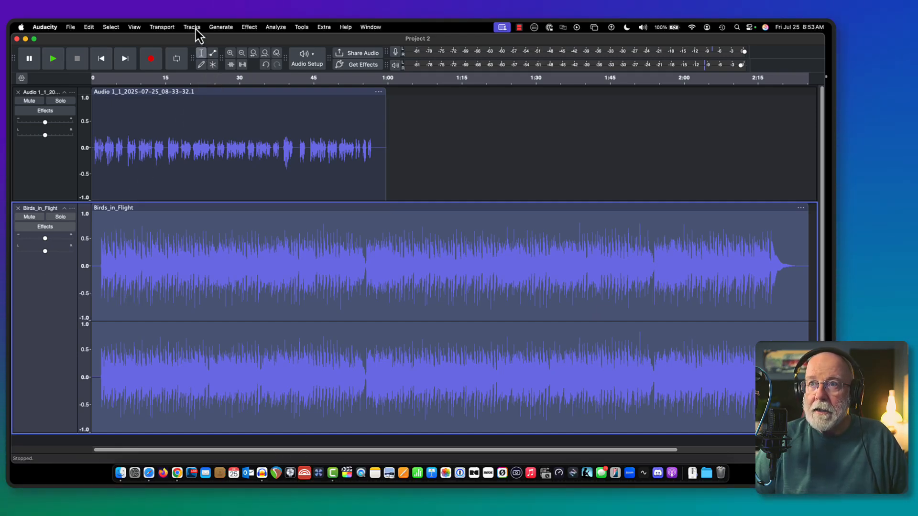
Step: Mix the Birds_in_Flight stereo track down to mono from the Tracks menu
click(192, 27)
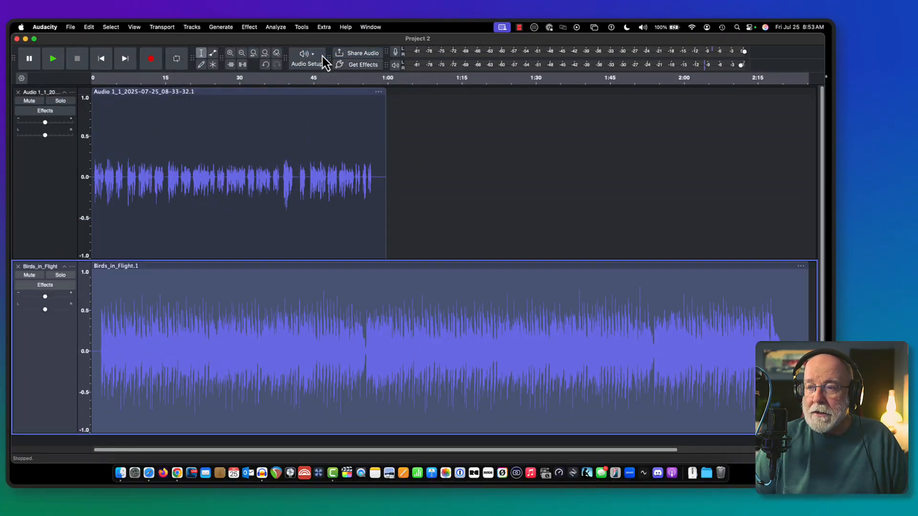
mouse_move(187, 302)
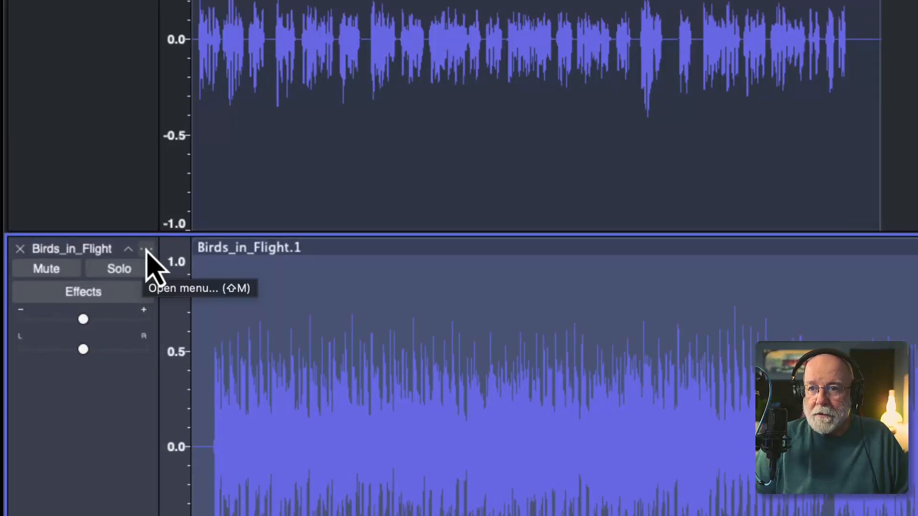
Step: Move the music track above the vocals and slide the vocal clip later
click(147, 249)
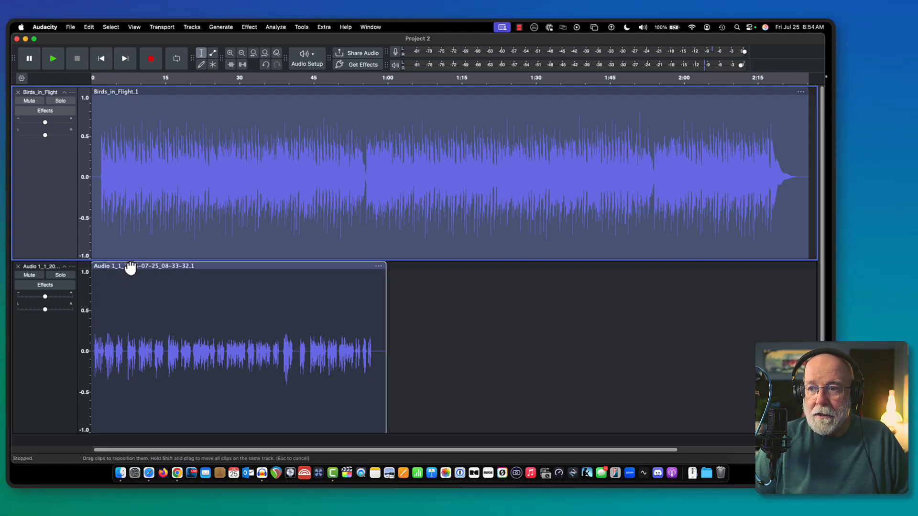
drag(129, 266, 194, 272)
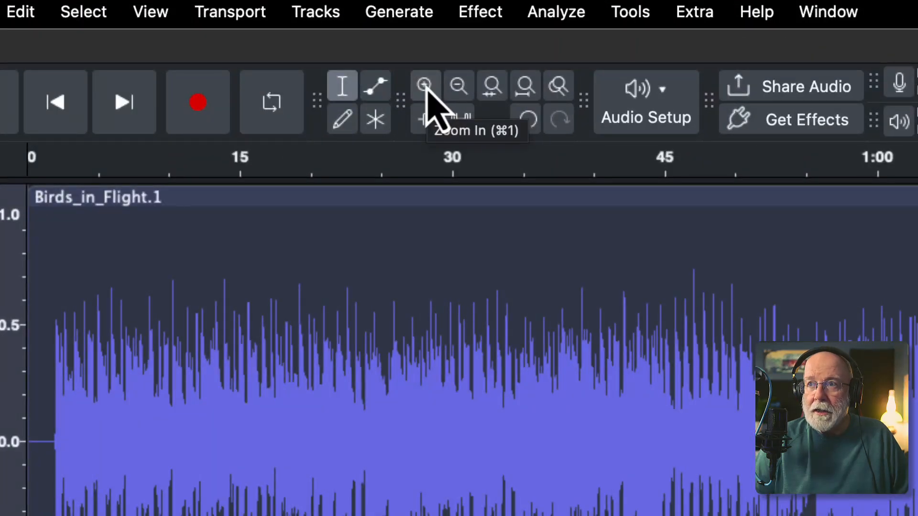
Step: Zoom in on the opening 37 seconds and play back the music-and-vocal intro
click(424, 85)
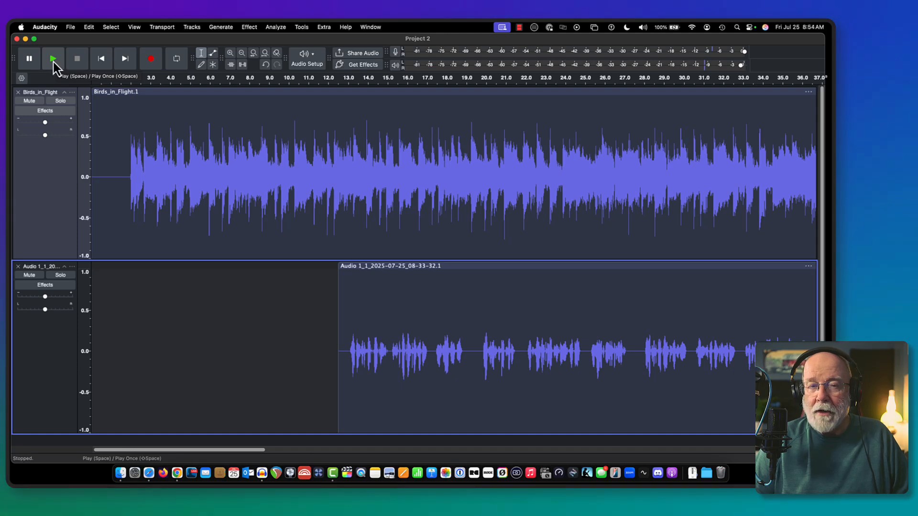
click(53, 58)
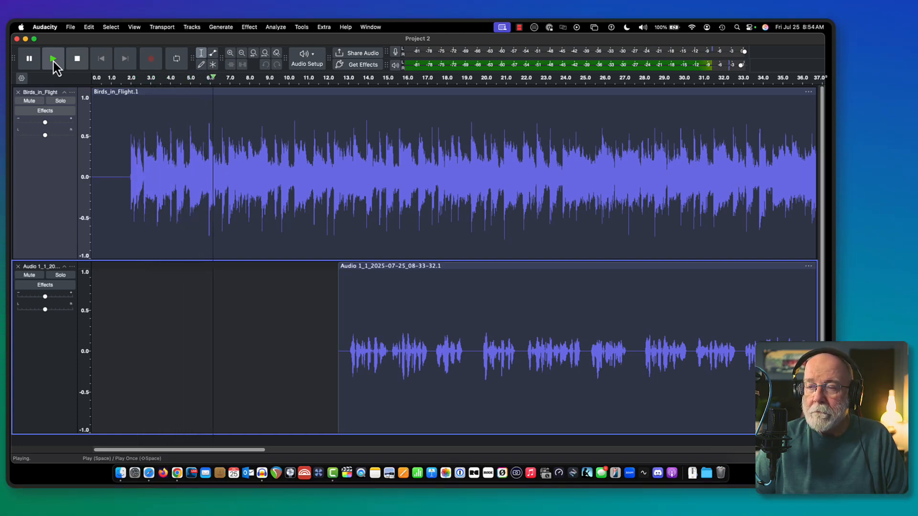
click(77, 59)
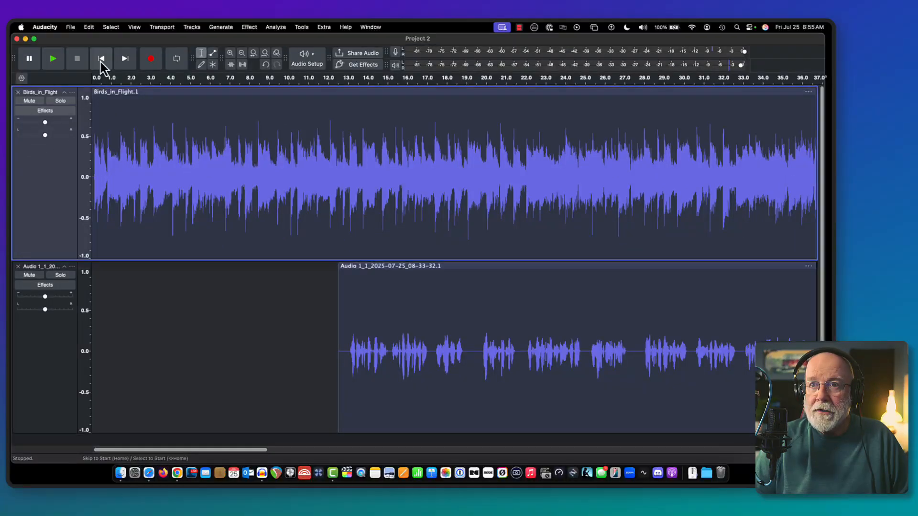
mouse_move(54, 60)
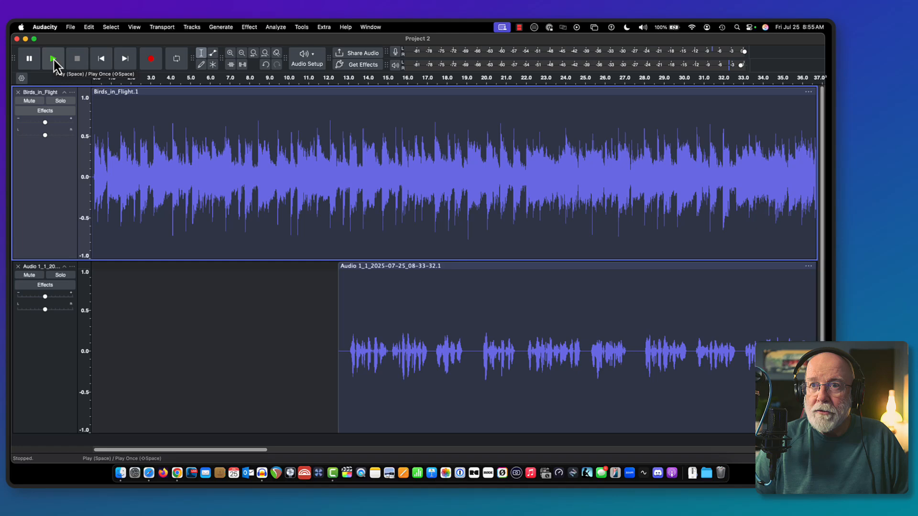
Step: Audition the intro and shift the vocal clip earlier to about 6 seconds
click(52, 58)
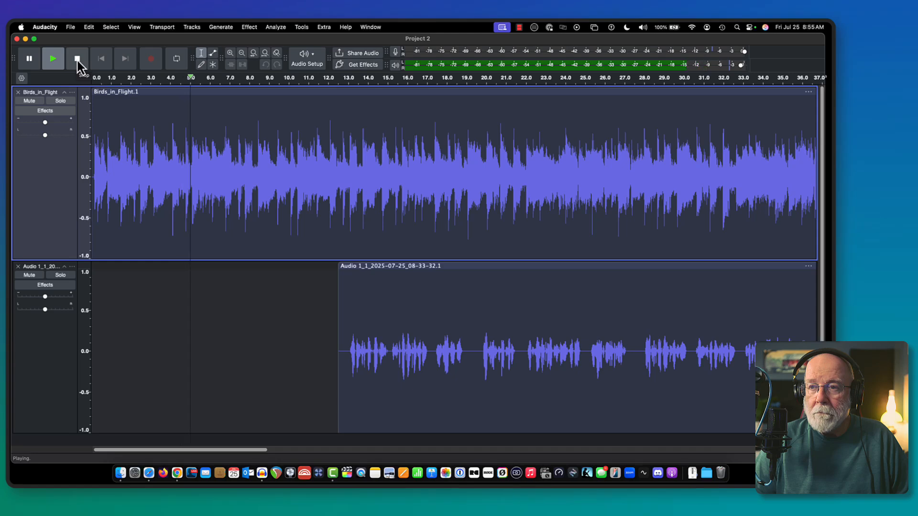
click(77, 58)
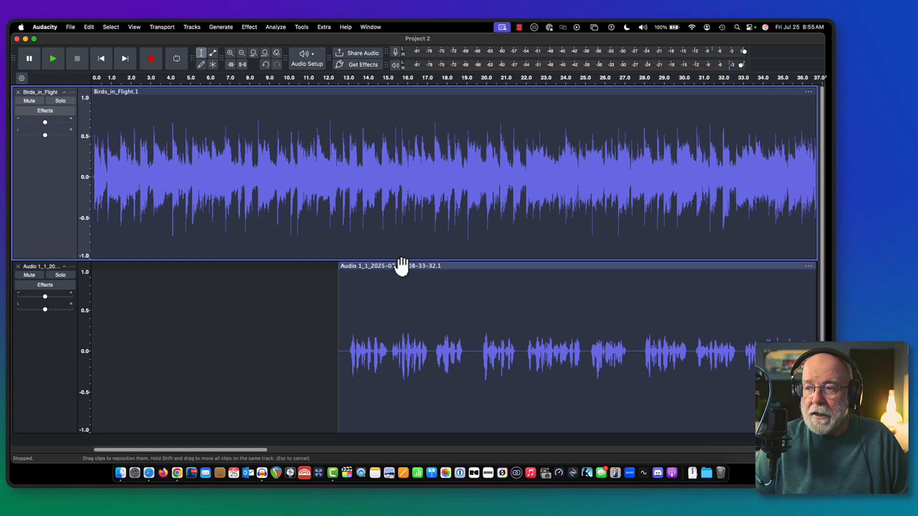
drag(401, 266, 284, 265)
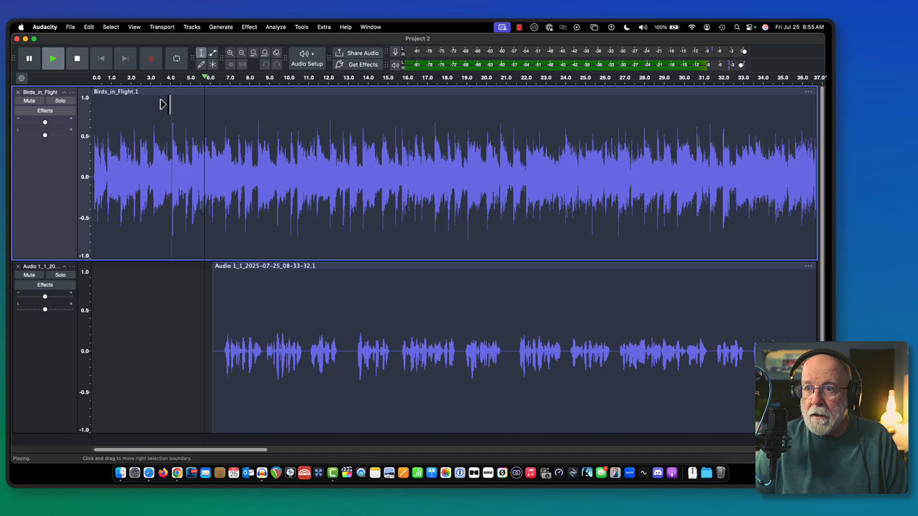
click(77, 58)
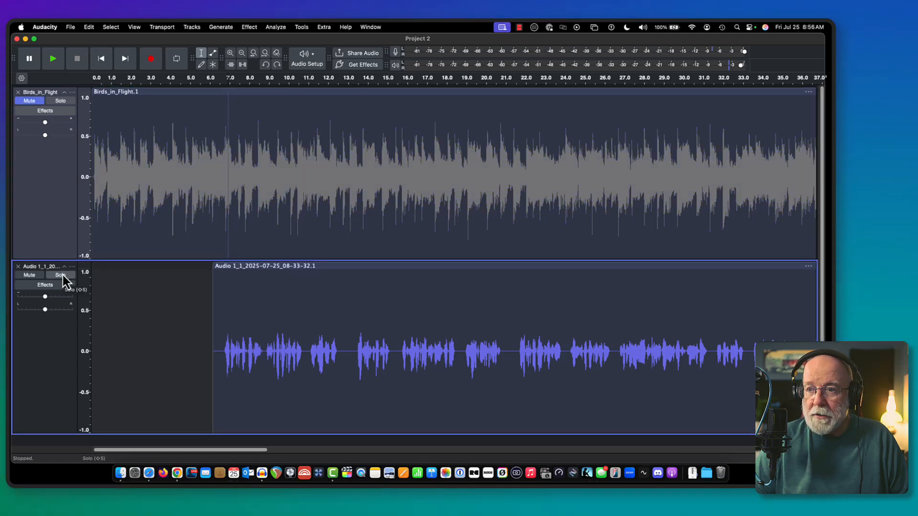
Step: Solo the vocal track so only the voice is heard over the muted music
click(60, 275)
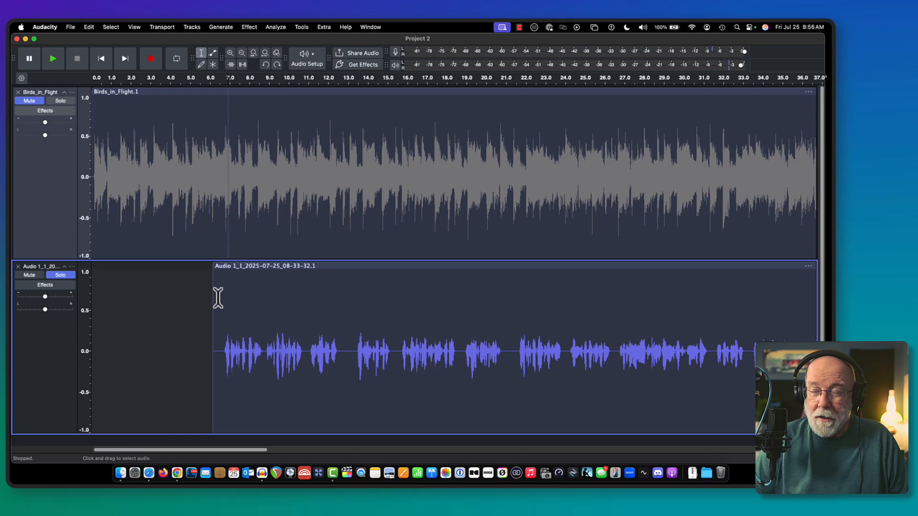
mouse_move(215, 303)
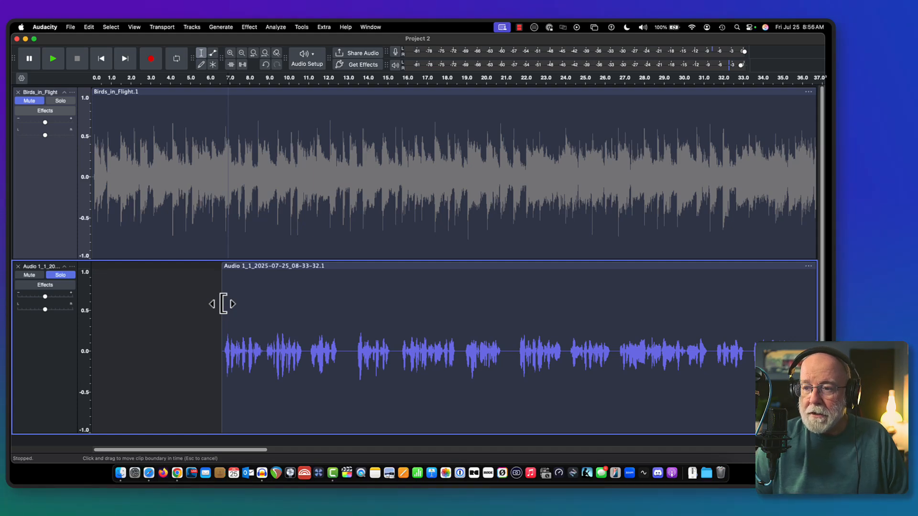
mouse_move(216, 274)
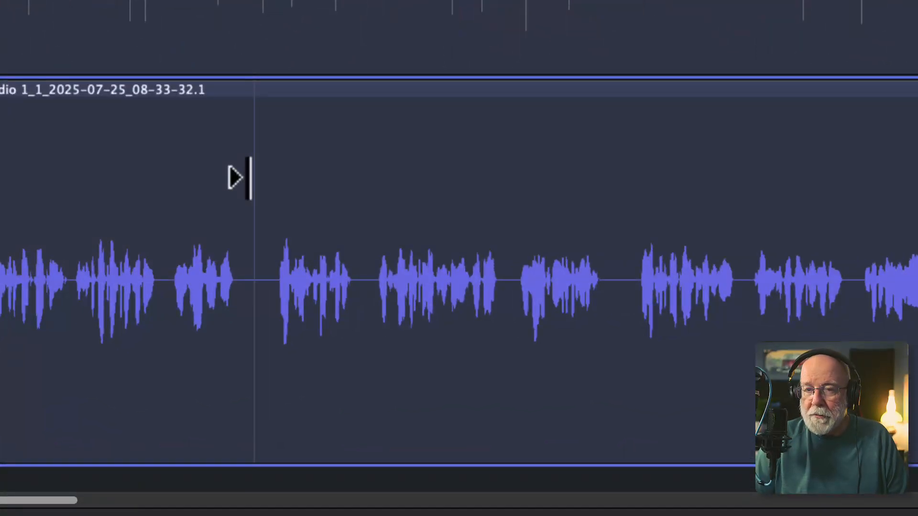
Step: Split the vocal clip at the gap between phrases via its context menu
right_click(253, 187)
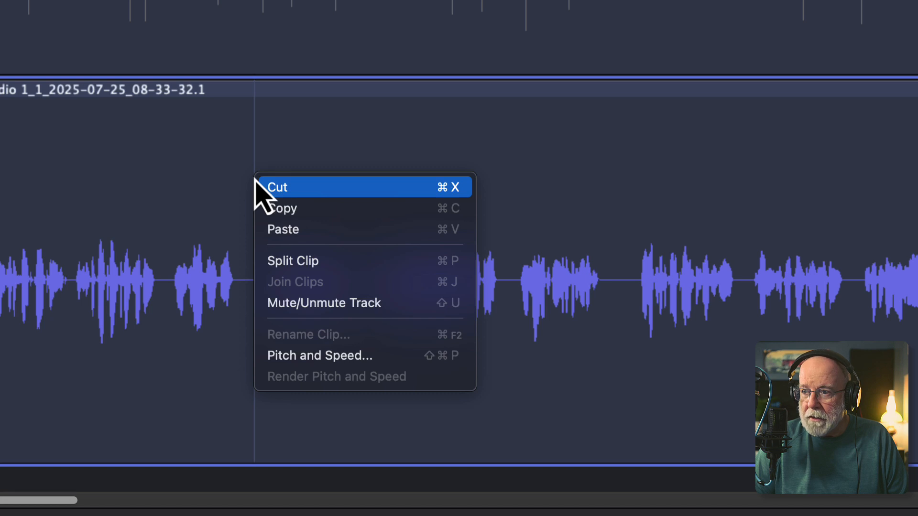
click(293, 261)
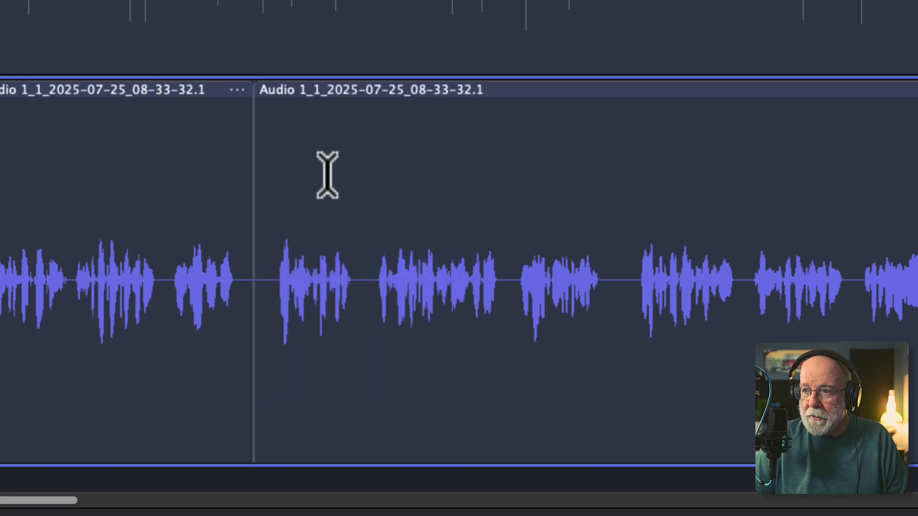
mouse_move(220, 173)
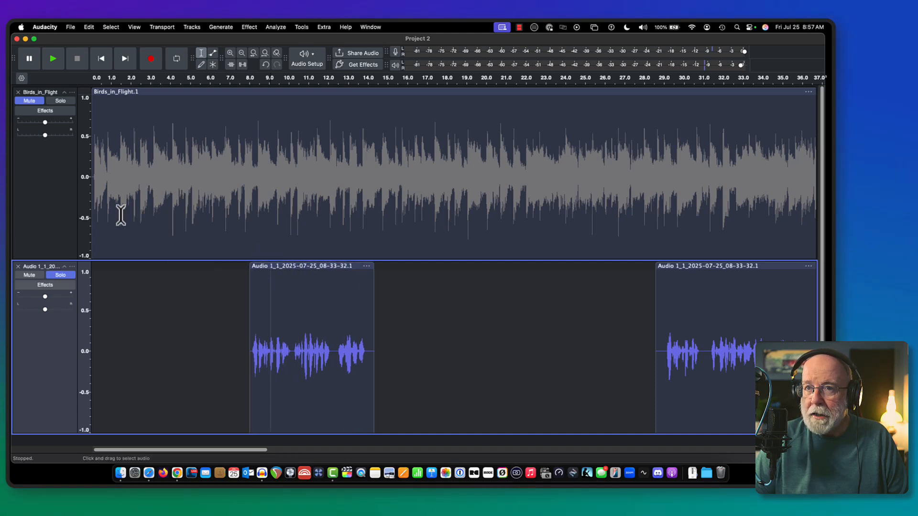
Step: Unmute the music and play the intro from about five seconds
click(60, 274)
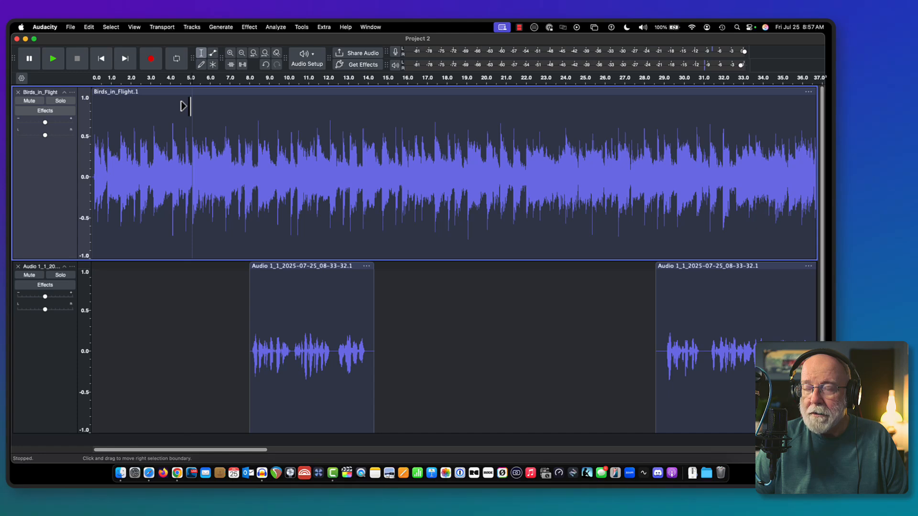
click(53, 59)
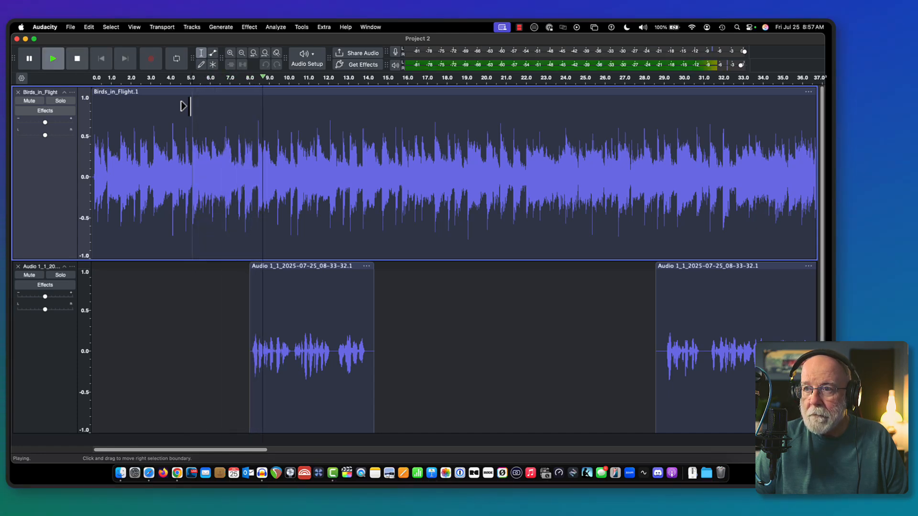
click(77, 59)
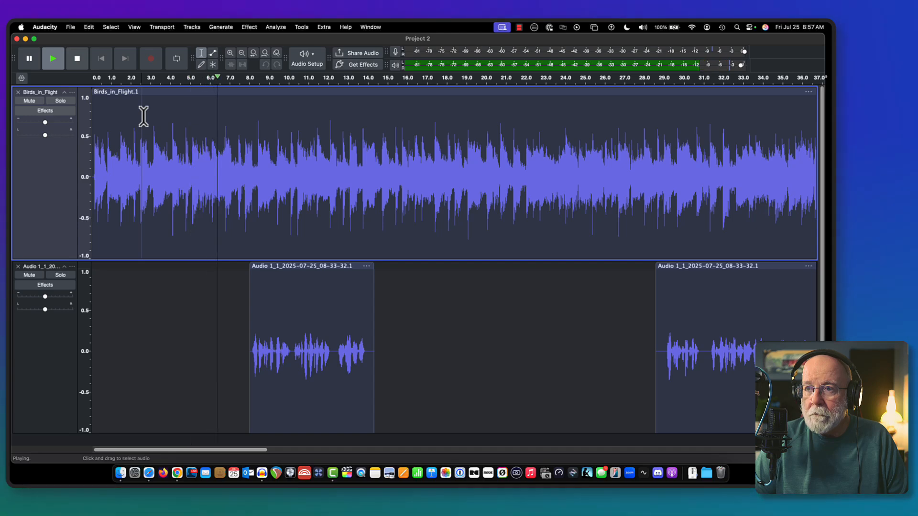
click(77, 58)
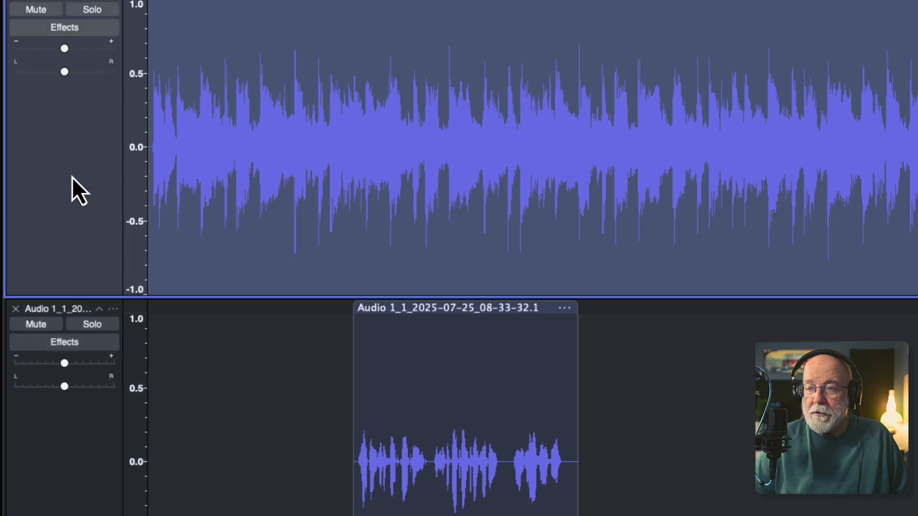
mouse_move(77, 185)
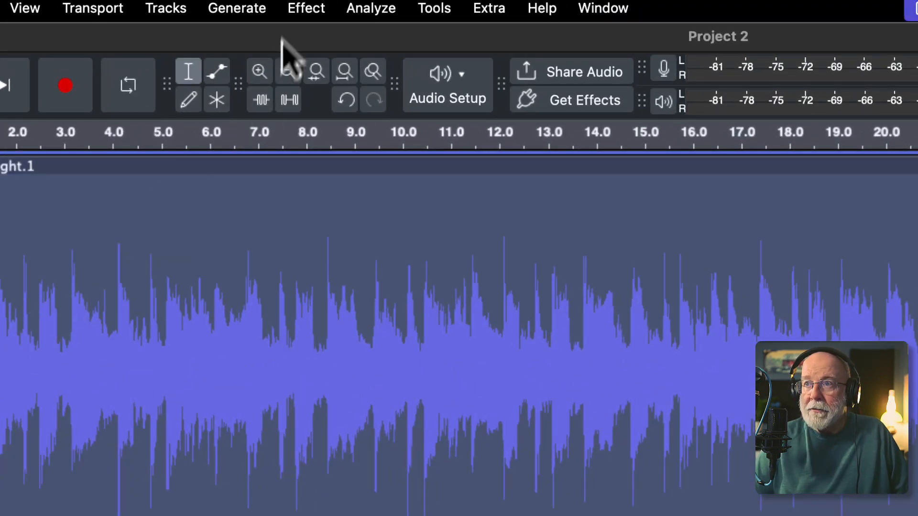
click(305, 8)
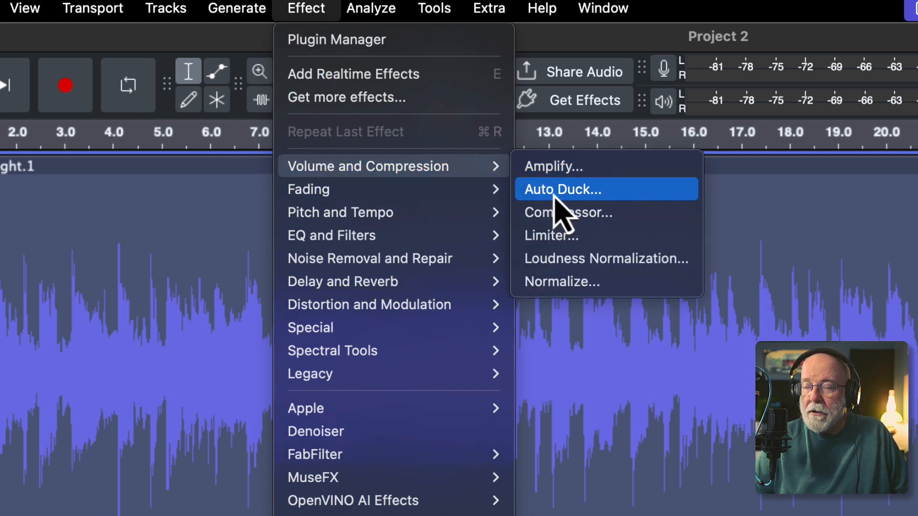
Step: Open Auto Duck and drag the duck amount from -17 down to -20.1 dB
click(562, 190)
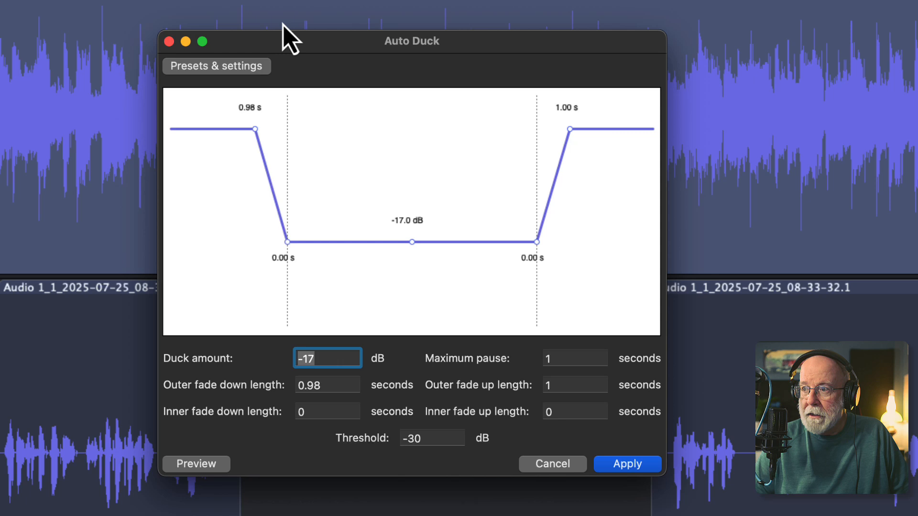
mouse_move(408, 247)
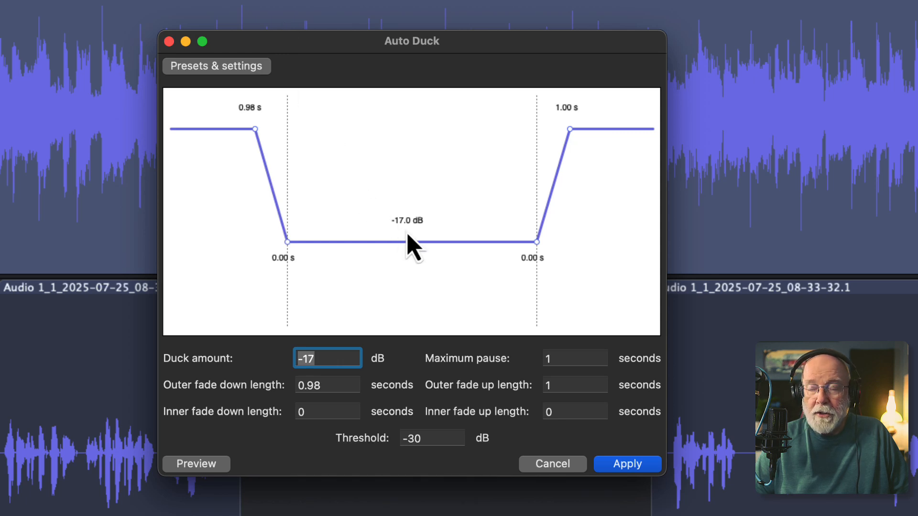
mouse_move(408, 242)
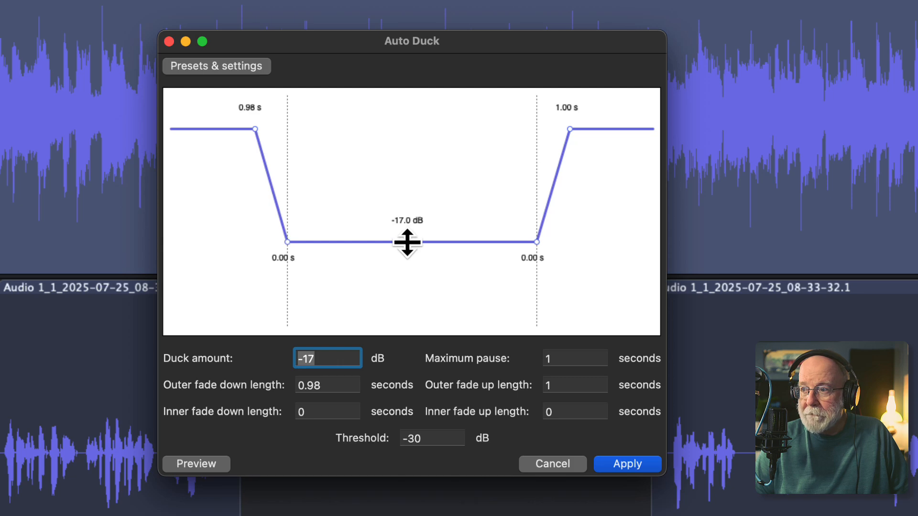
drag(406, 243, 406, 260)
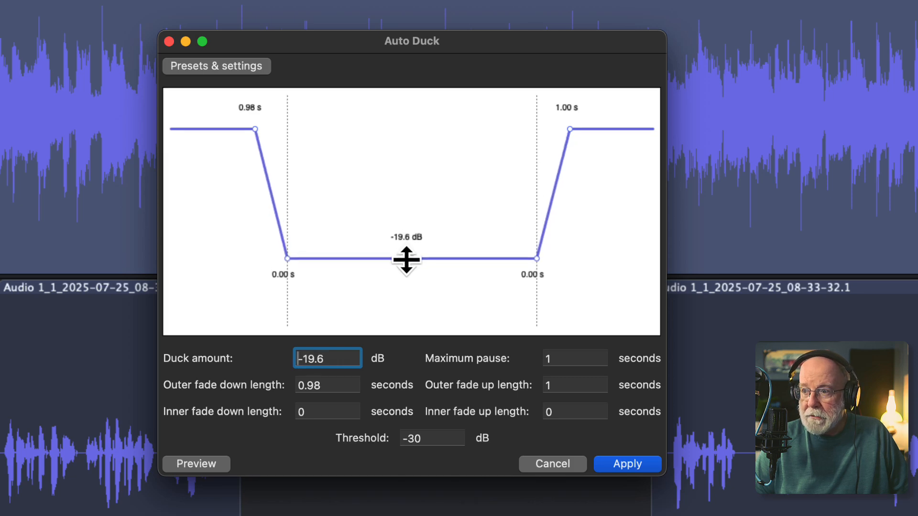
drag(406, 259, 406, 263)
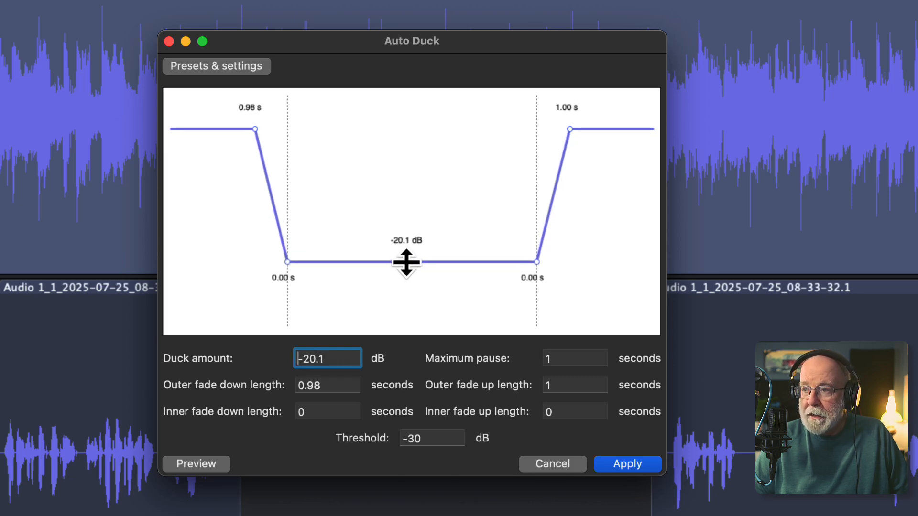
mouse_move(404, 171)
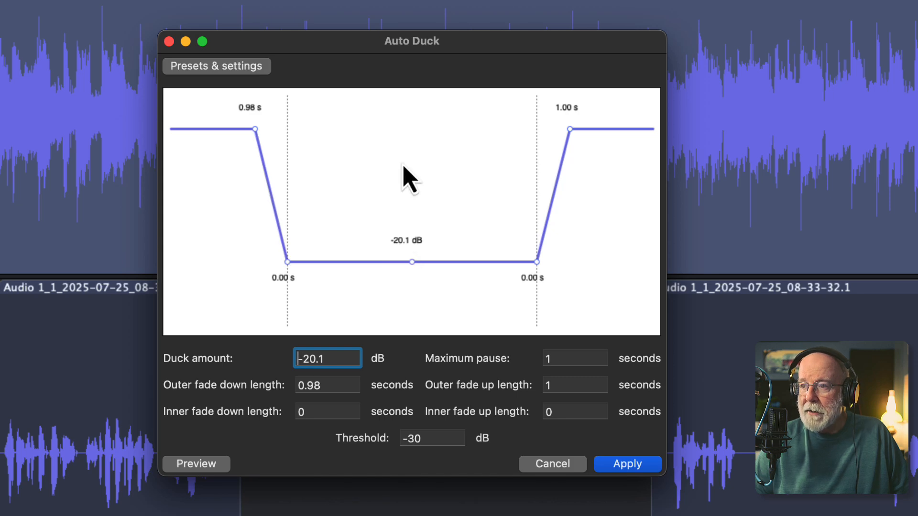
mouse_move(369, 192)
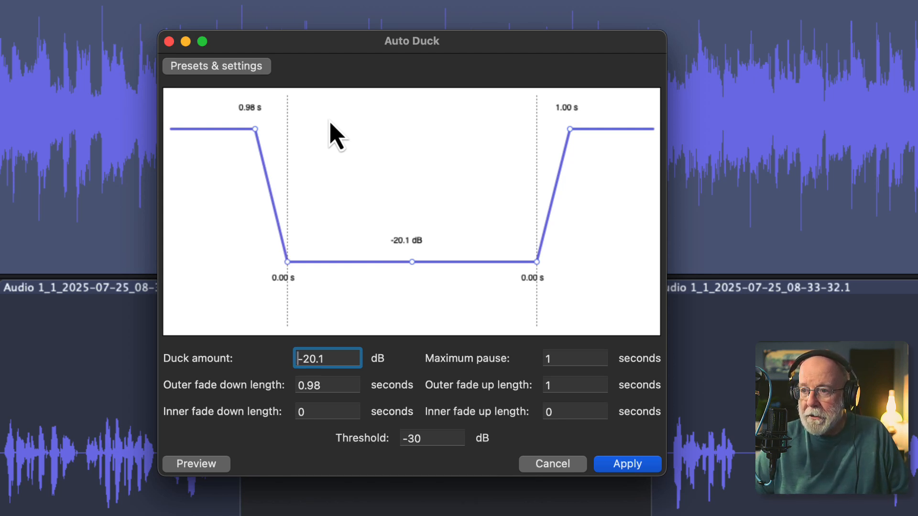
mouse_move(329, 245)
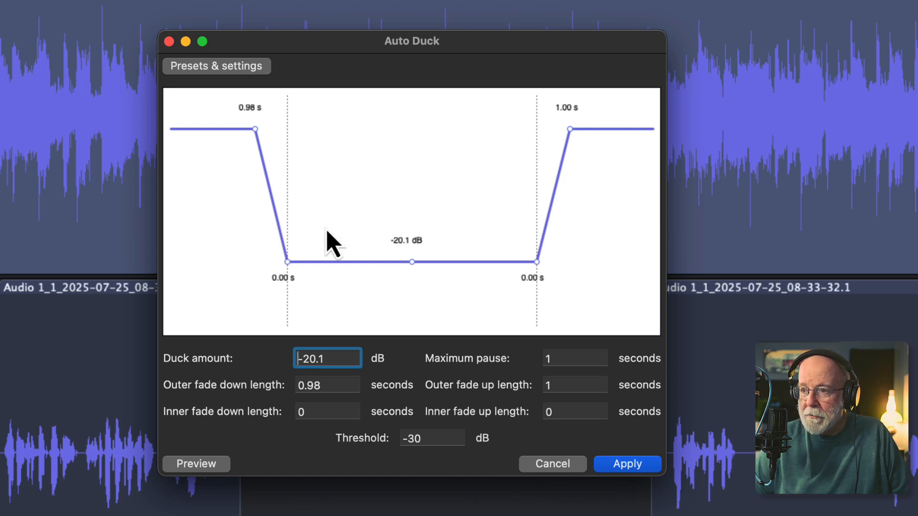
mouse_move(335, 358)
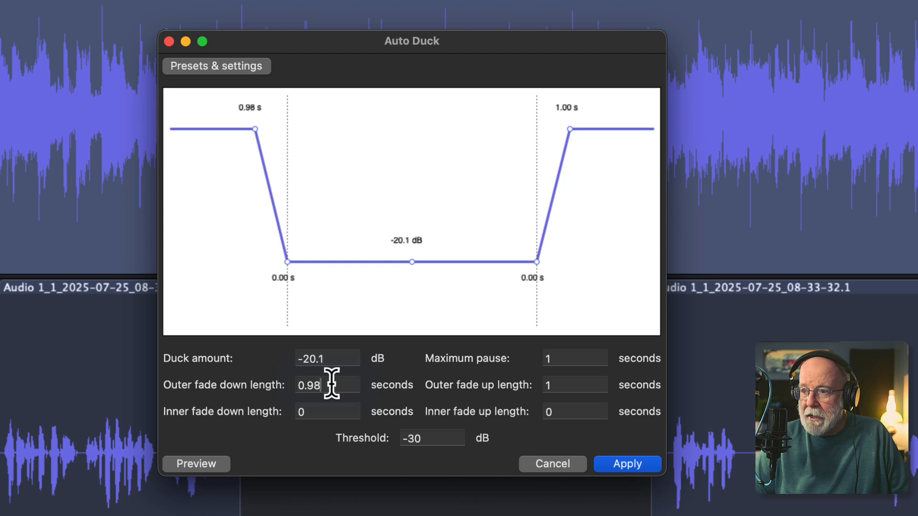
Step: Set outer fade down length to 1 second and apply Auto Duck to the music
click(328, 384)
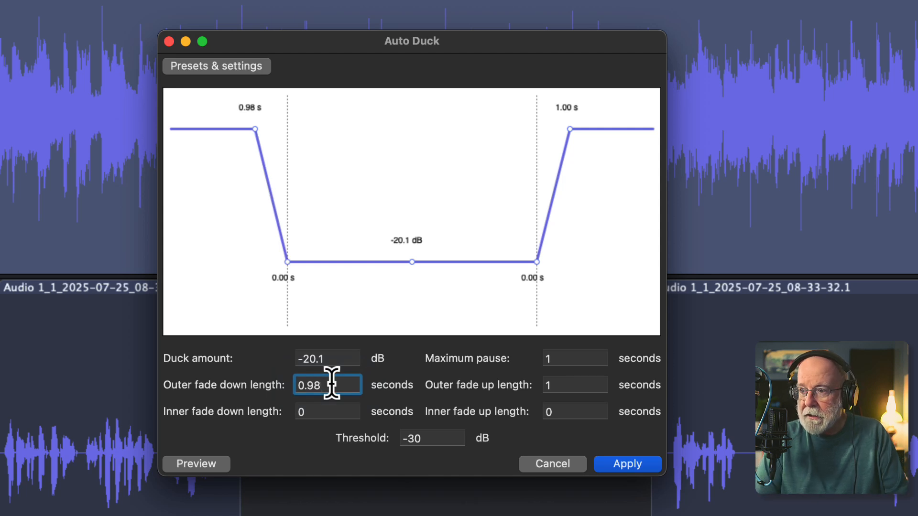
text(1)
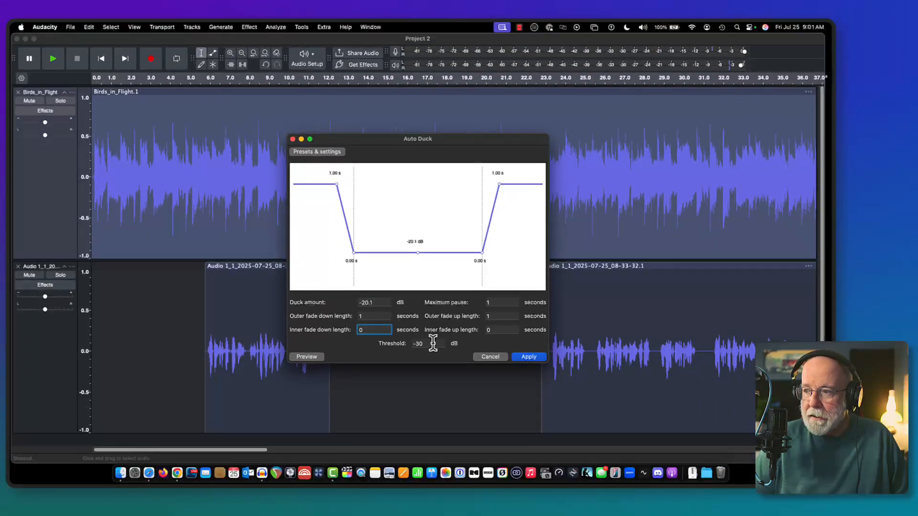
click(529, 357)
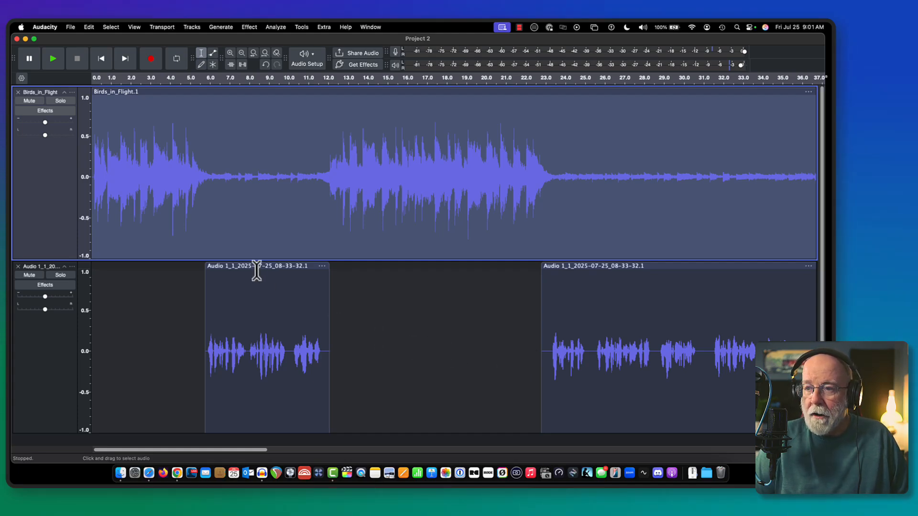
mouse_move(128, 114)
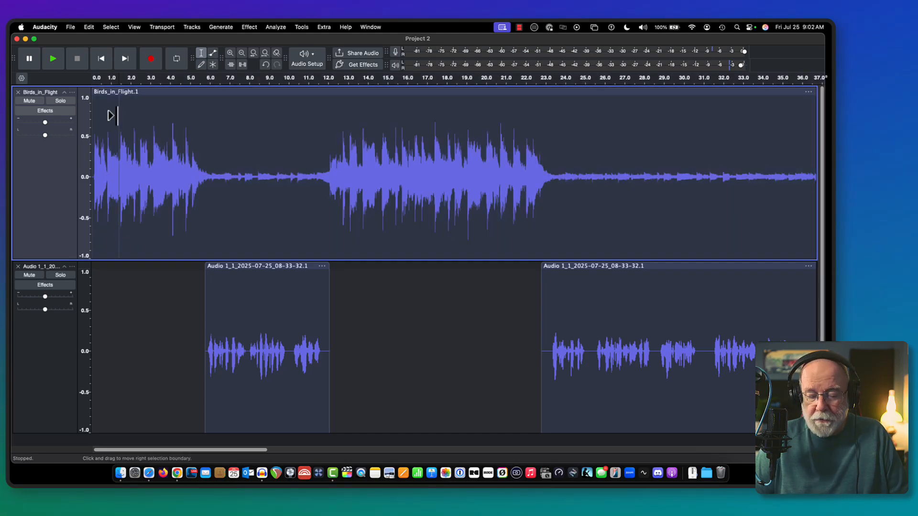
click(53, 58)
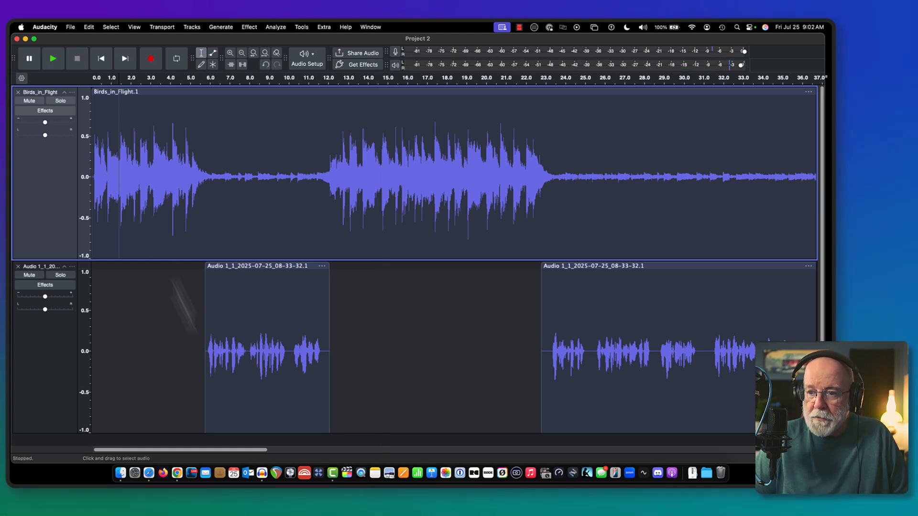
drag(181, 450, 240, 449)
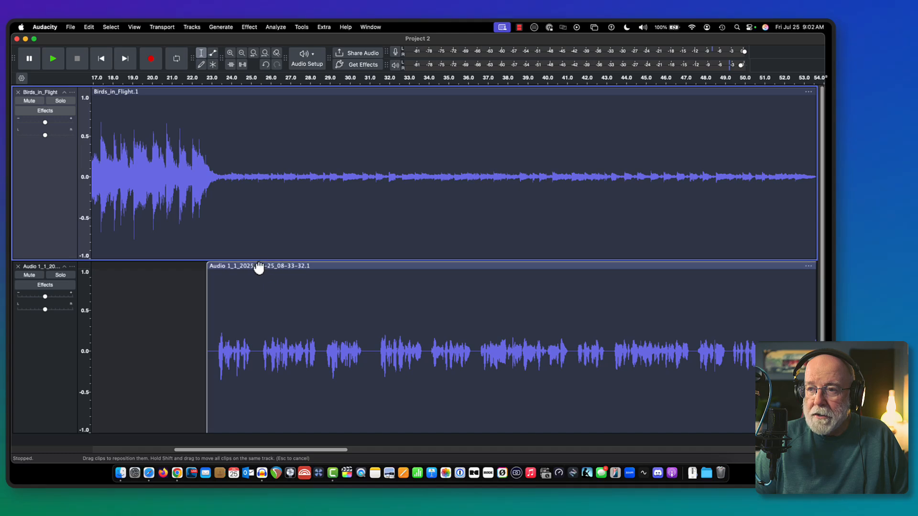
click(258, 279)
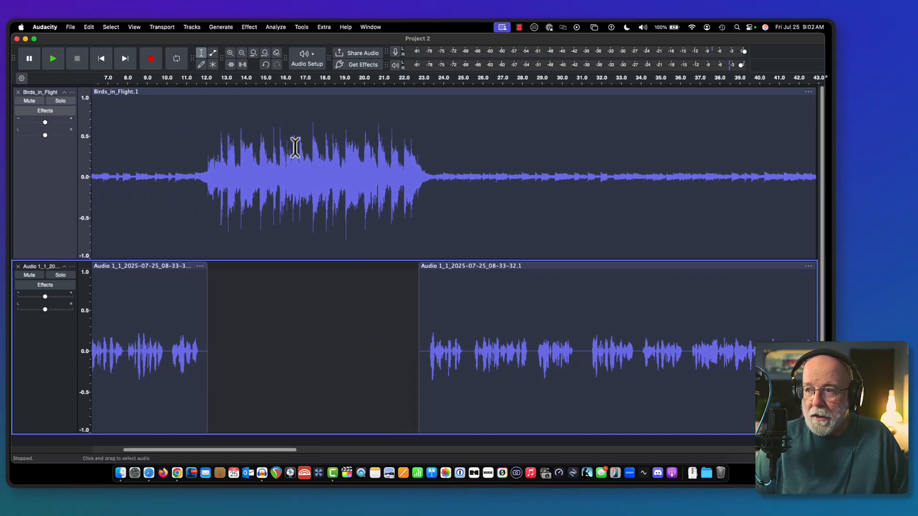
mouse_move(308, 232)
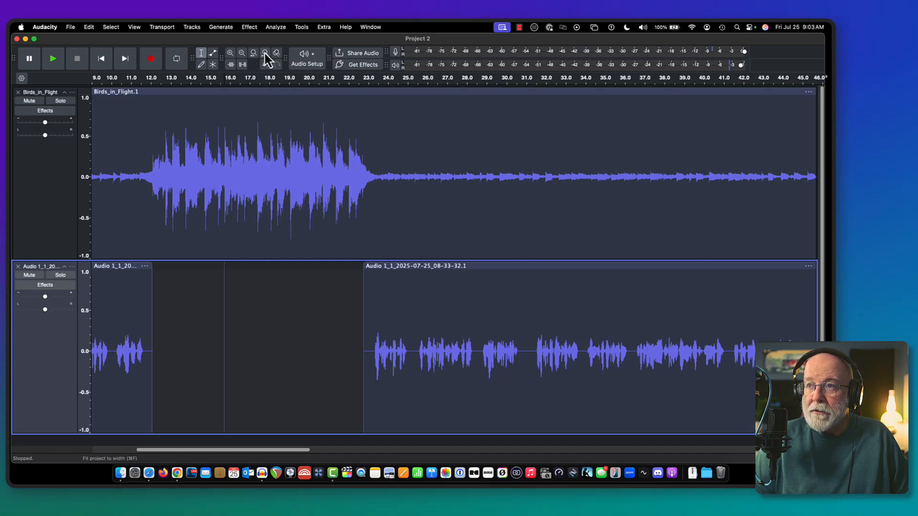
mouse_move(264, 54)
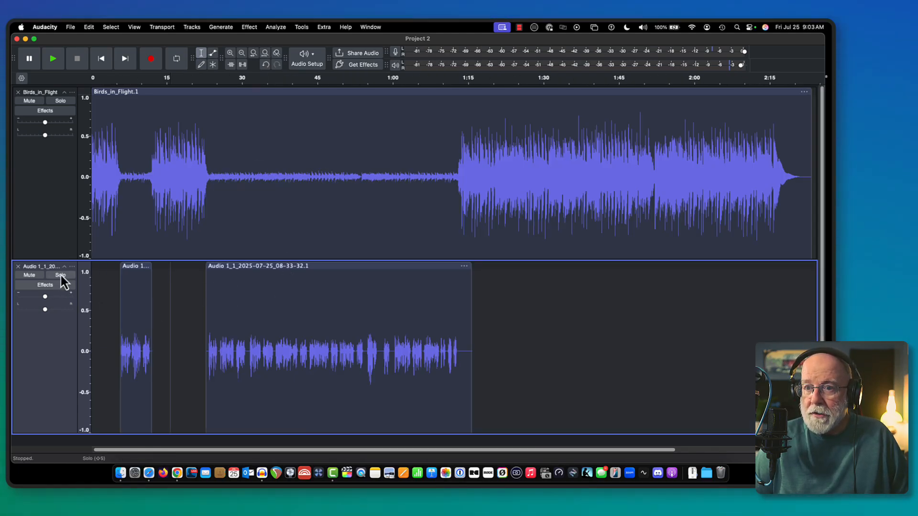
Step: Solo the vocal track, listen through it, and place the cursor near 1:00
click(61, 274)
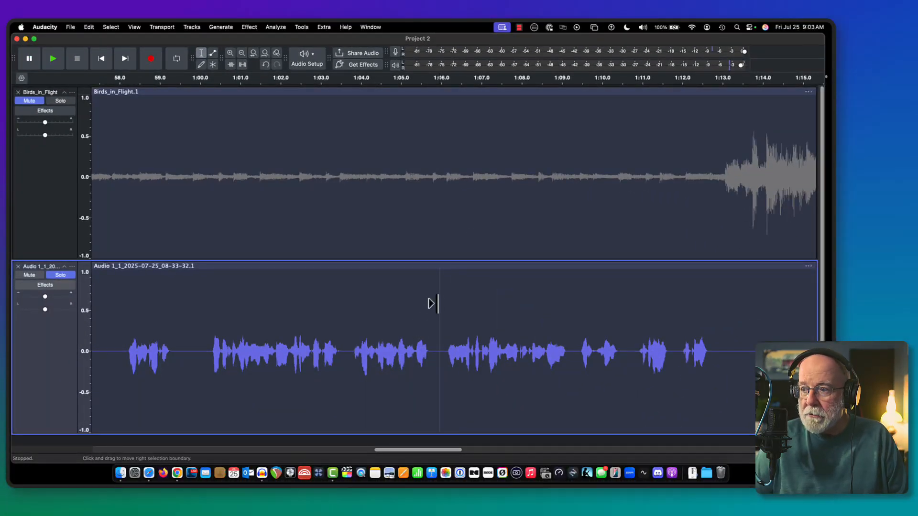
click(53, 59)
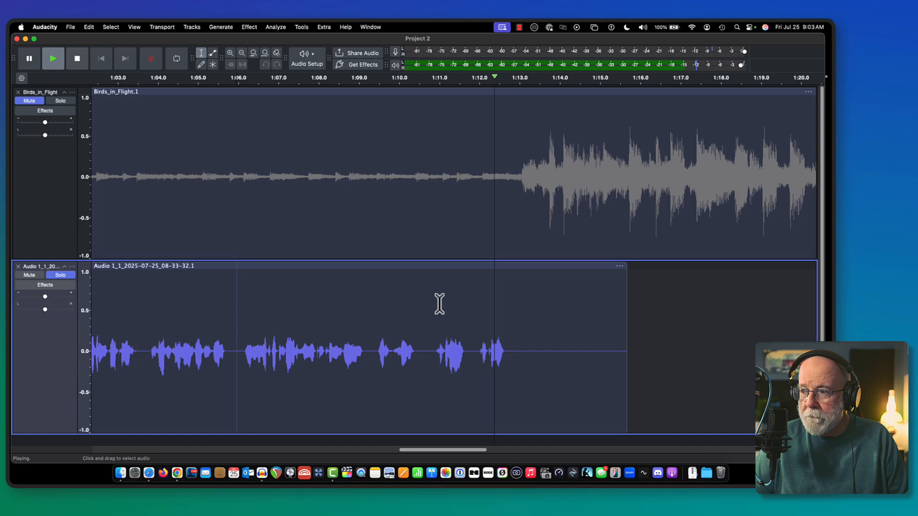
click(77, 59)
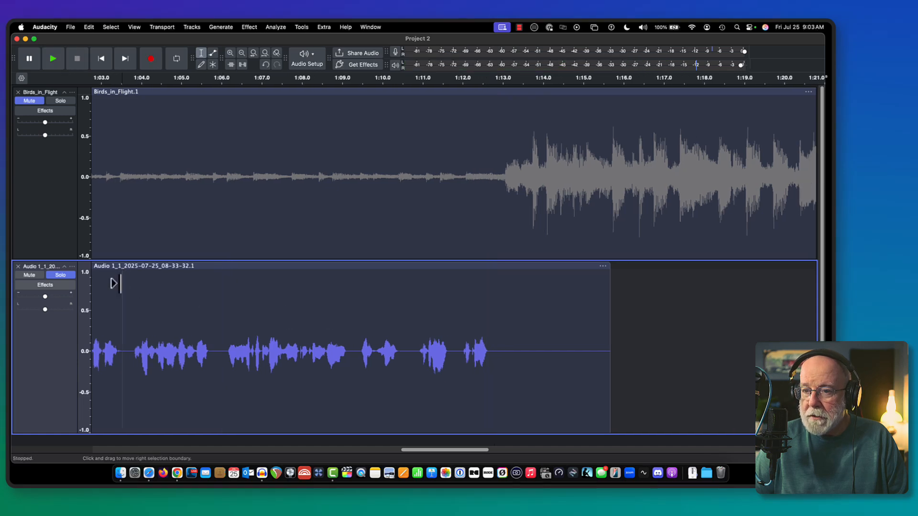
click(53, 58)
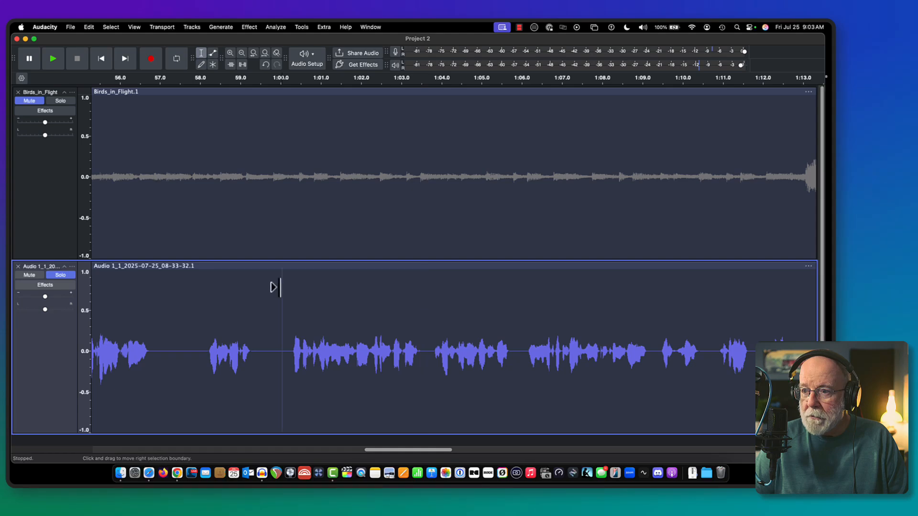
click(53, 59)
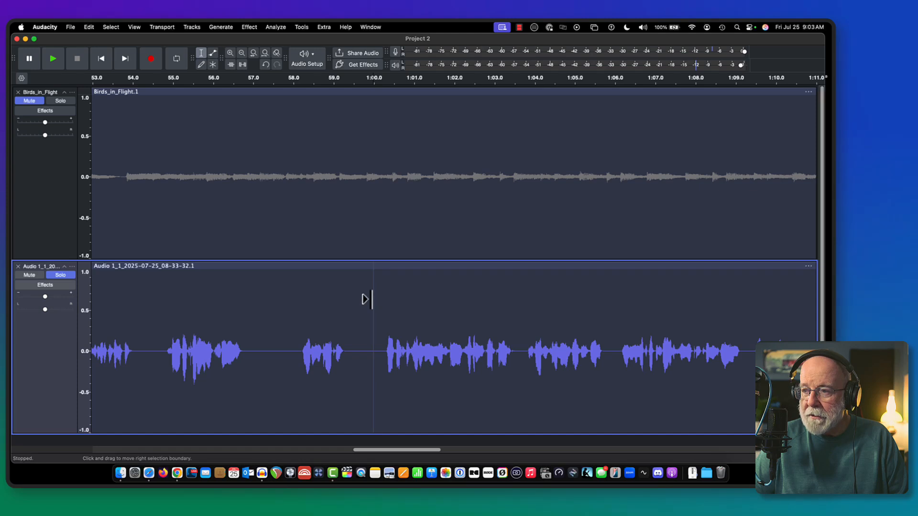
Step: Split the vocal clip near 1:00 and drag the later part to about 2:03
right_click(366, 299)
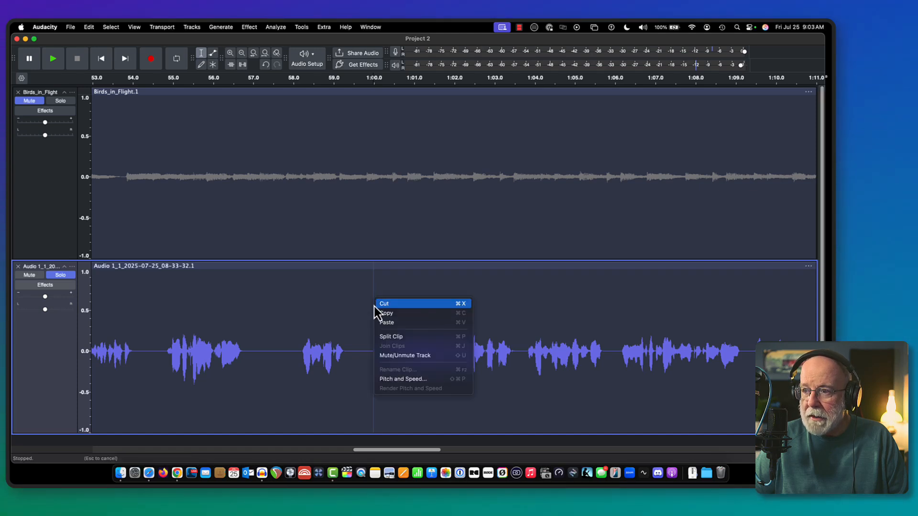
click(390, 337)
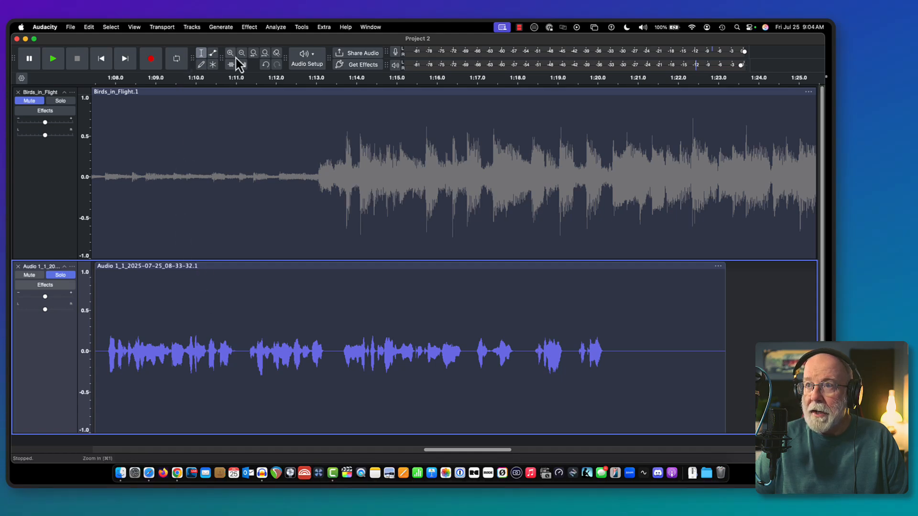
click(276, 53)
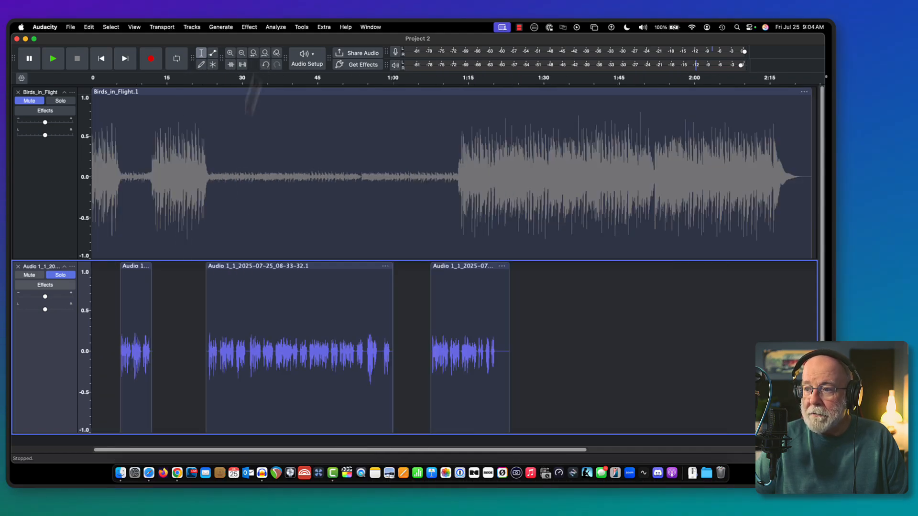
drag(468, 349, 564, 348)
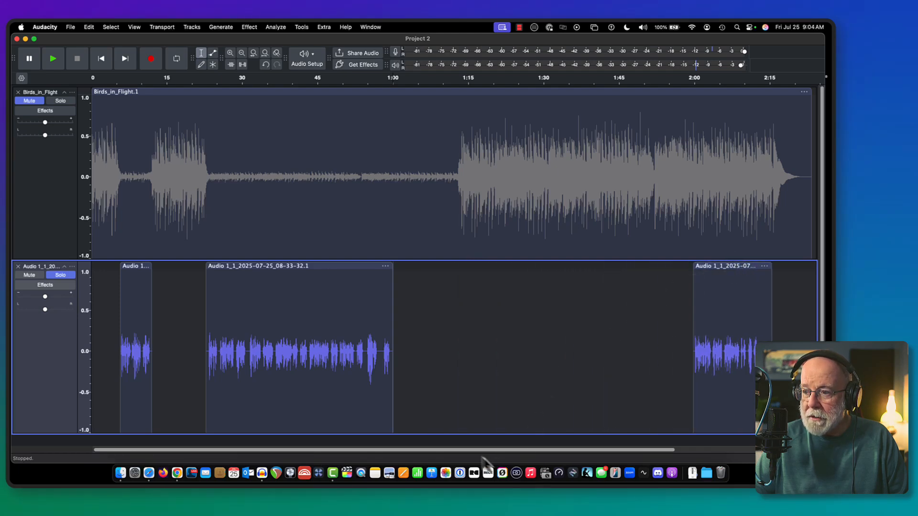
scroll(right, 3)
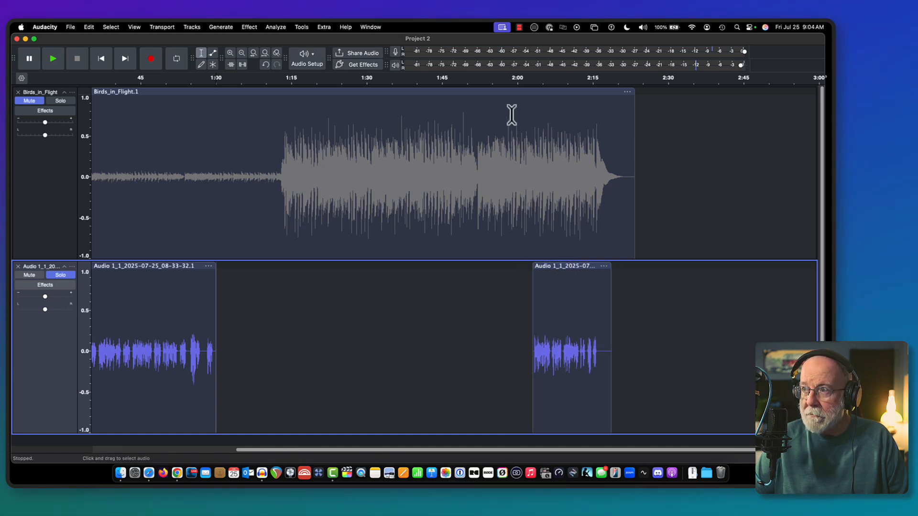
Step: Place the cursor in the Birds_in_Flight music at 2:00 and play back around it
click(61, 275)
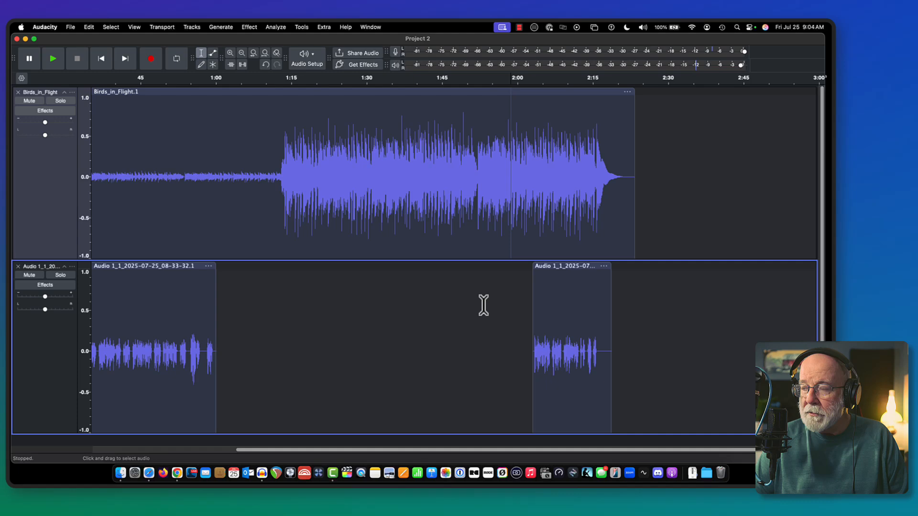
click(53, 58)
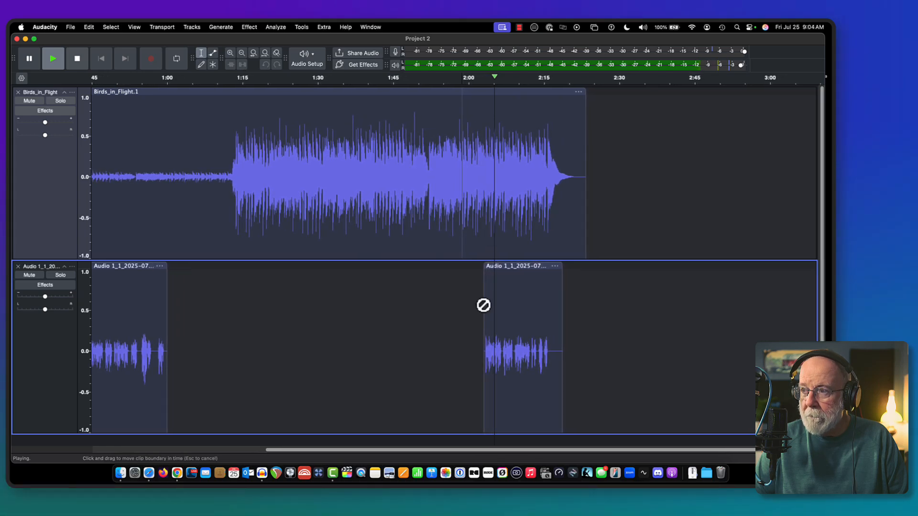
click(78, 58)
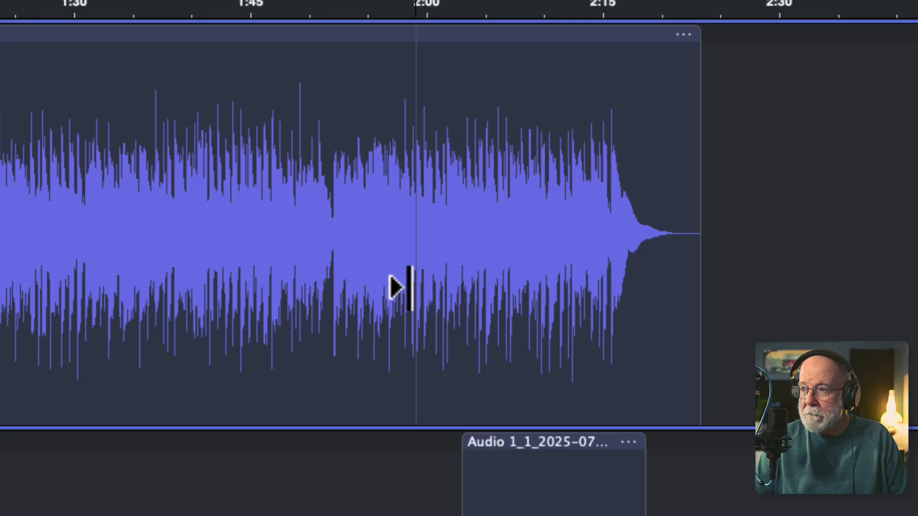
Step: Split the Birds_in_Flight music clip at the 2:00 mark with Split Clip
right_click(405, 291)
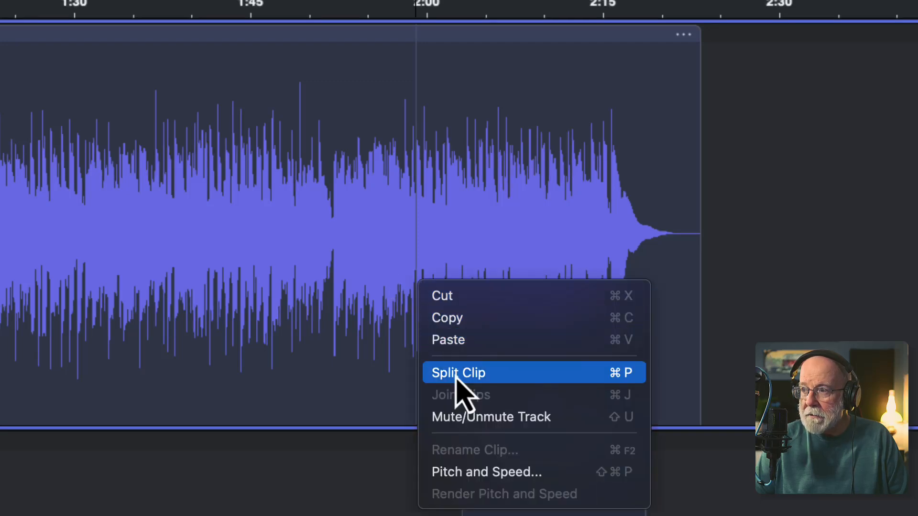
click(459, 372)
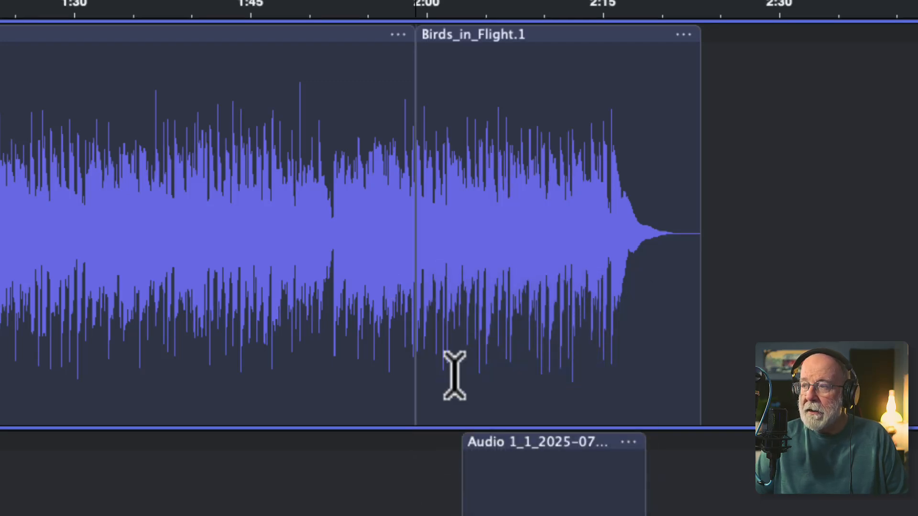
mouse_move(340, 26)
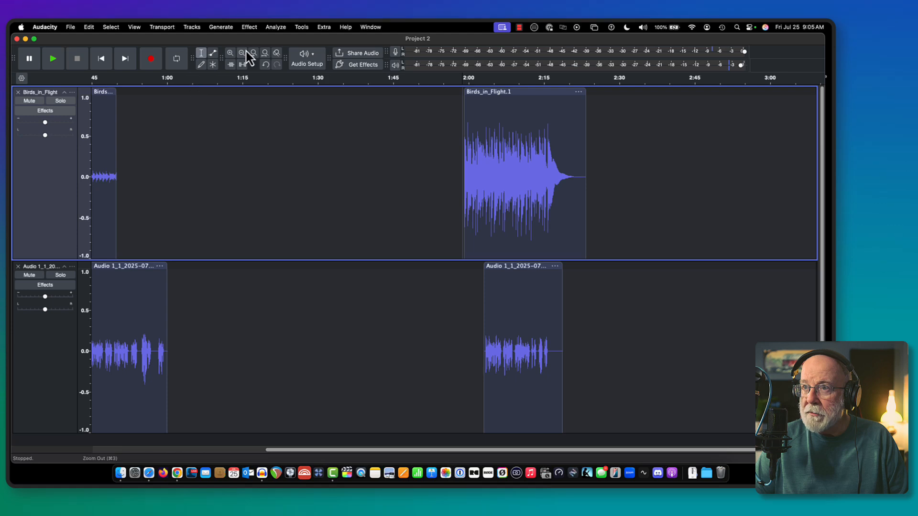
Step: Zoom in on the outro music and select its opening seconds, about 1:59 to 2:03
click(230, 53)
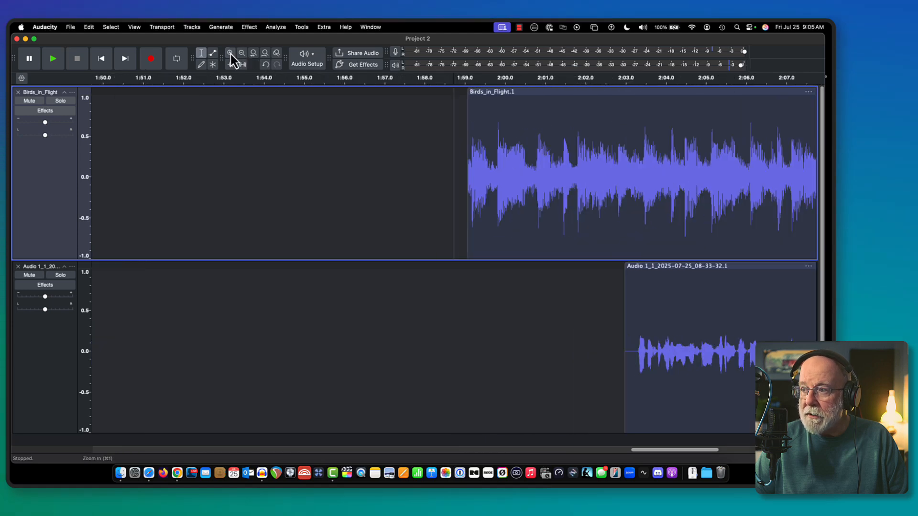
mouse_move(681, 332)
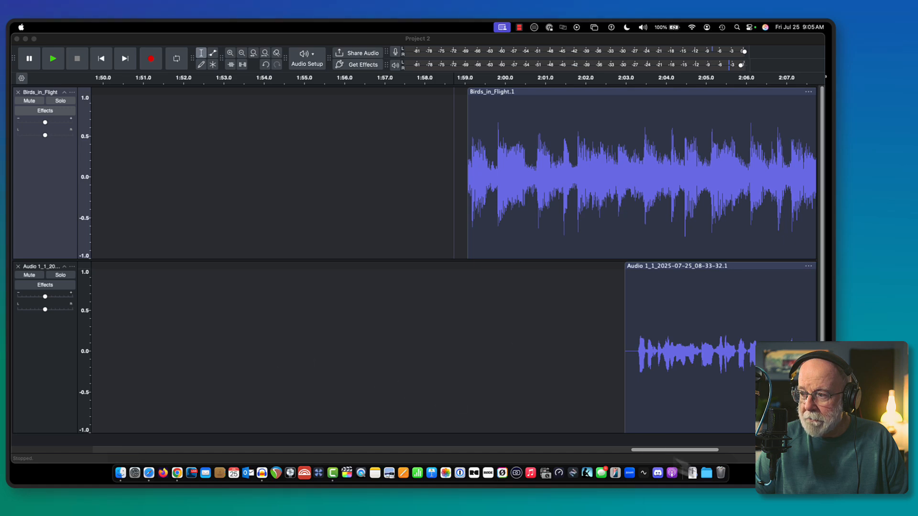
drag(674, 449, 714, 449)
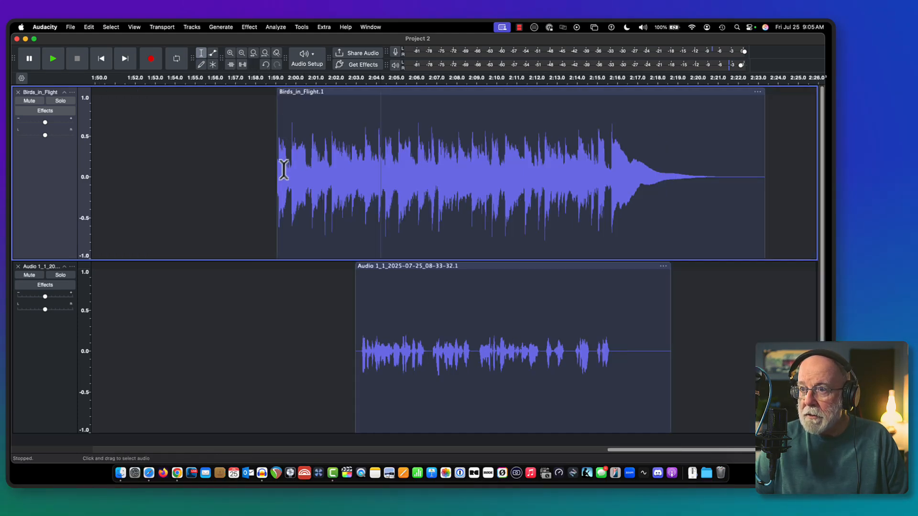
click(282, 175)
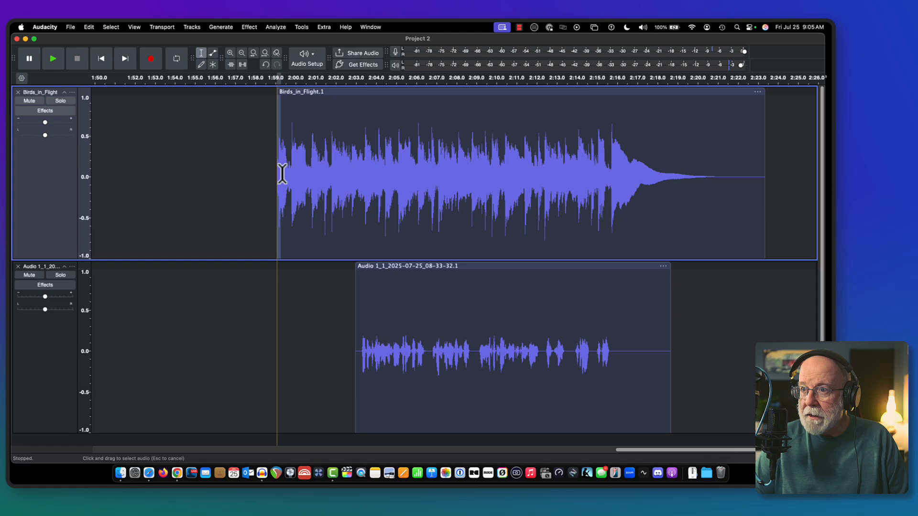
drag(278, 175, 344, 175)
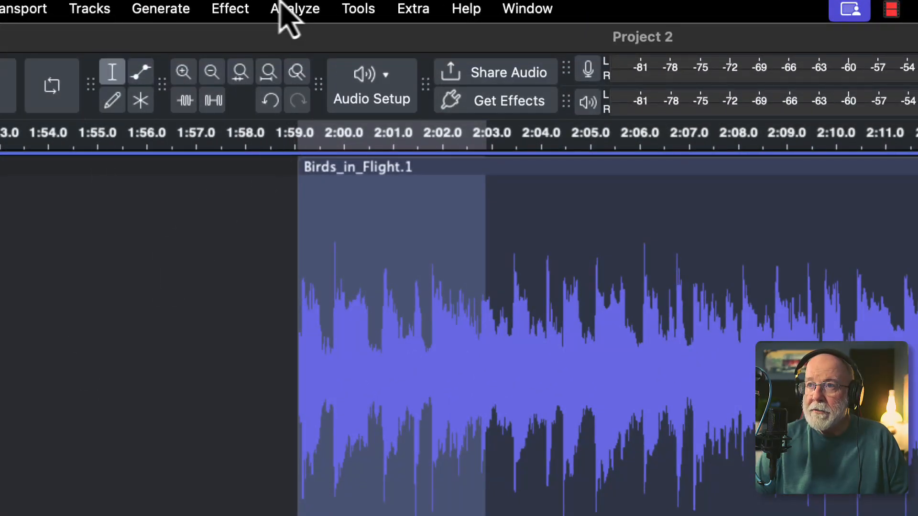
Step: Apply Fade In to the selected start of the outro music and check playback
click(230, 9)
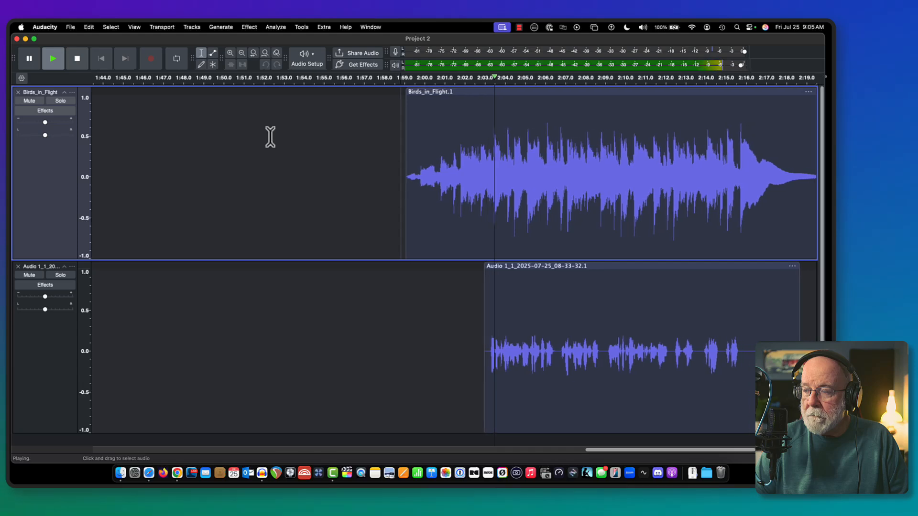
click(76, 59)
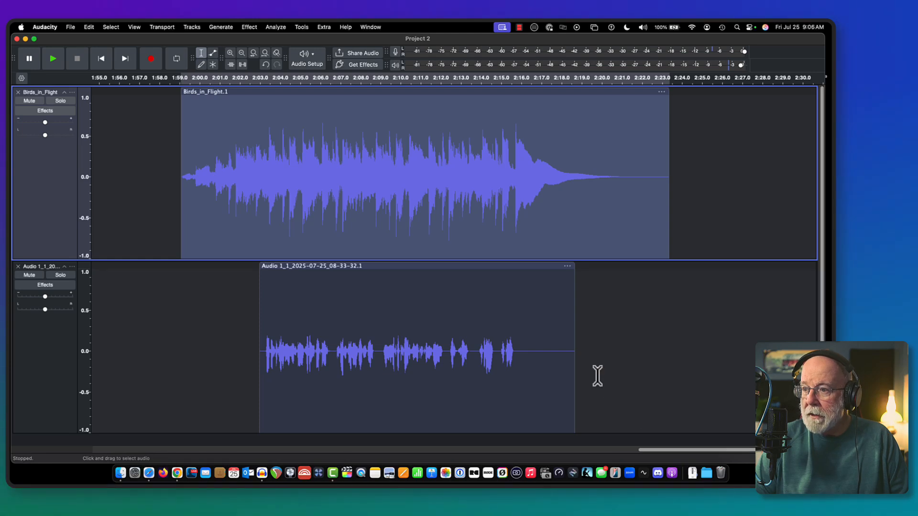
mouse_move(476, 354)
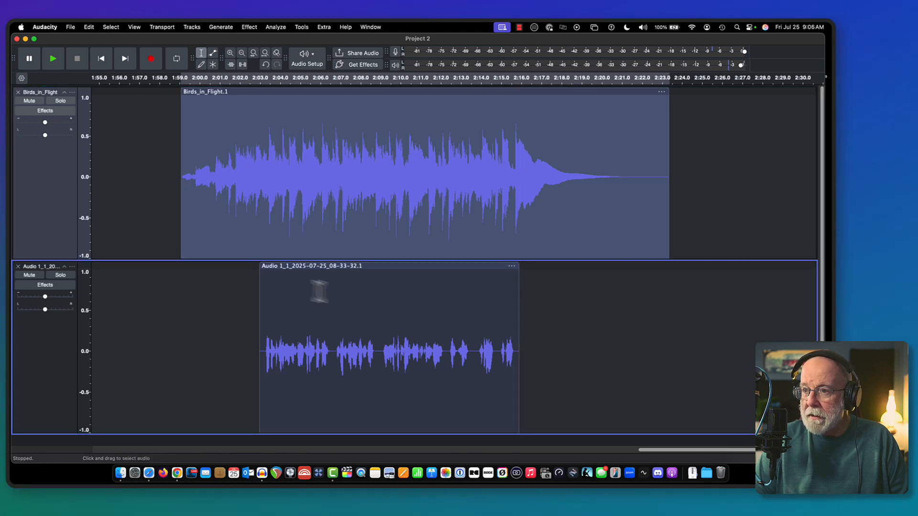
mouse_move(681, 461)
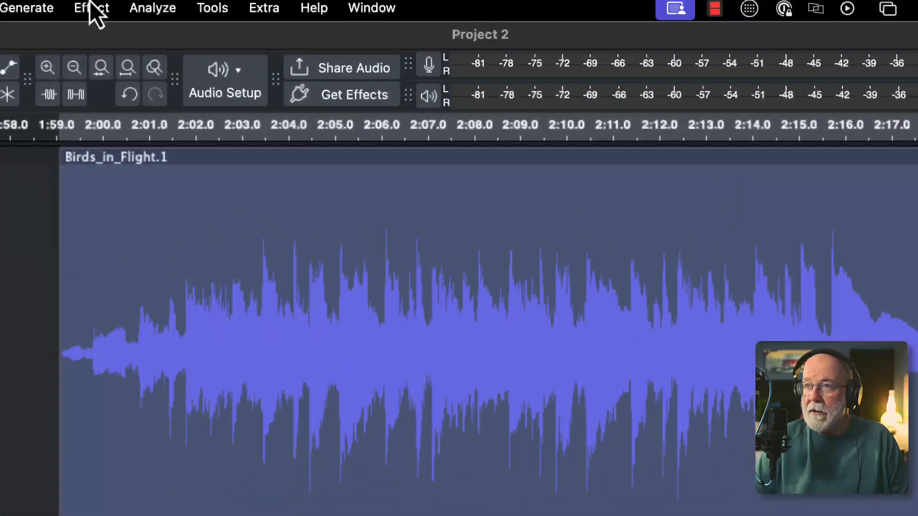
Step: Apply Auto Duck with a -20.1 dB duck amount to the outro music
click(90, 9)
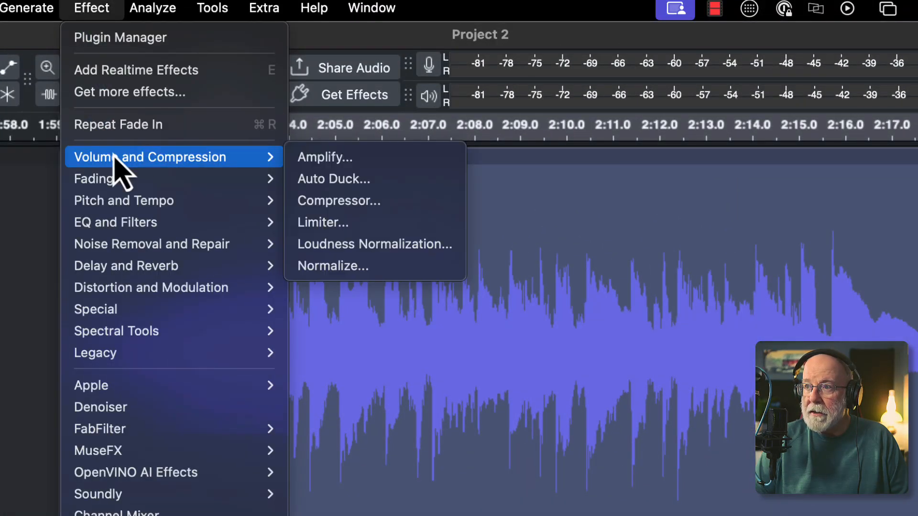
click(333, 178)
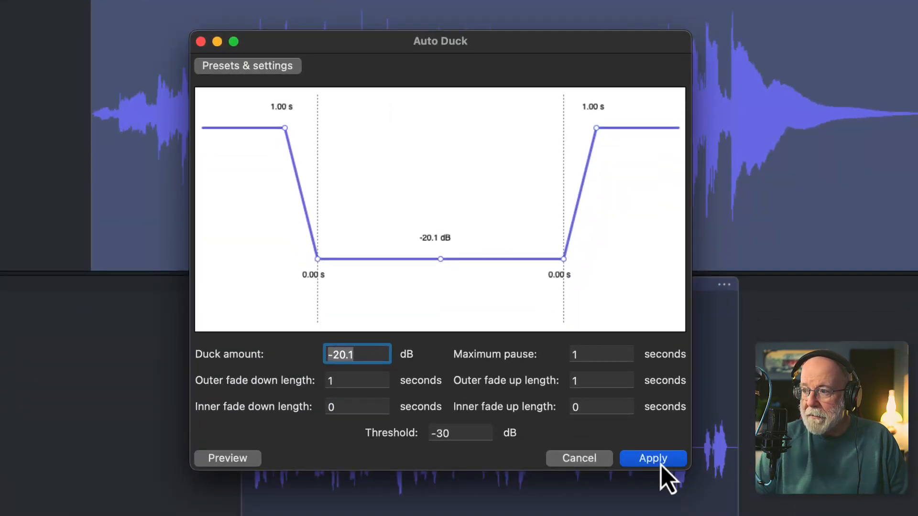
click(652, 458)
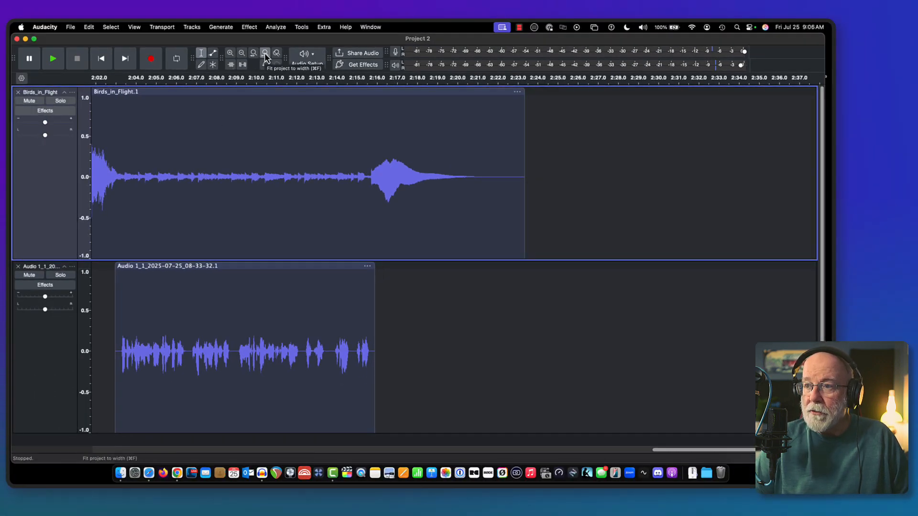
Step: Fit the project to width and shift the main vocal clip to start around 27 seconds
click(264, 53)
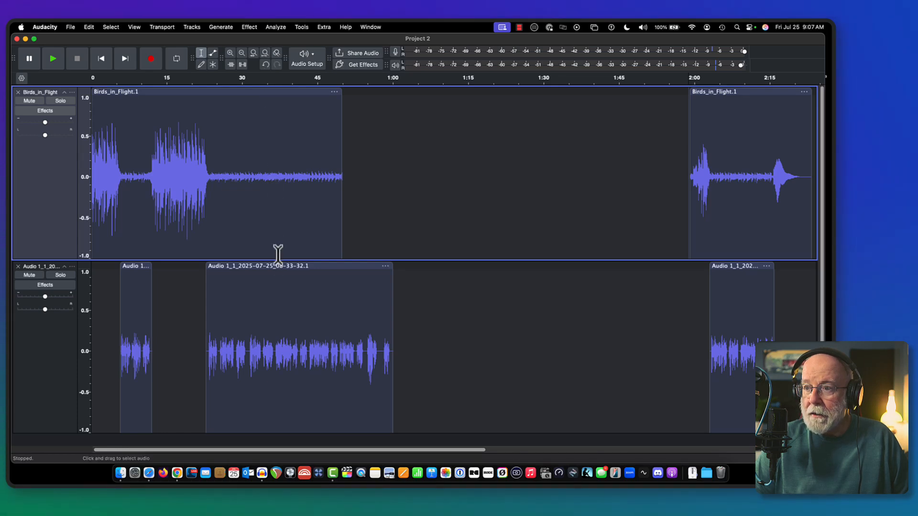
drag(278, 266, 319, 270)
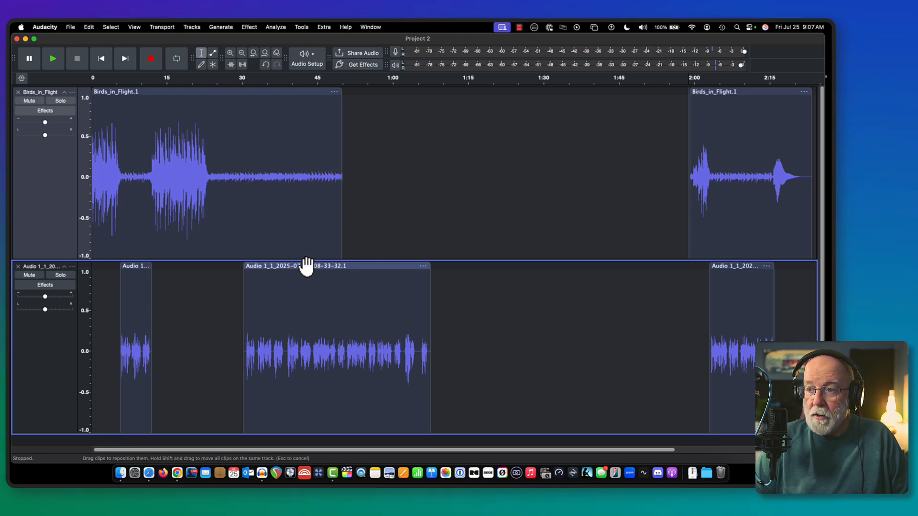
drag(308, 266, 319, 269)
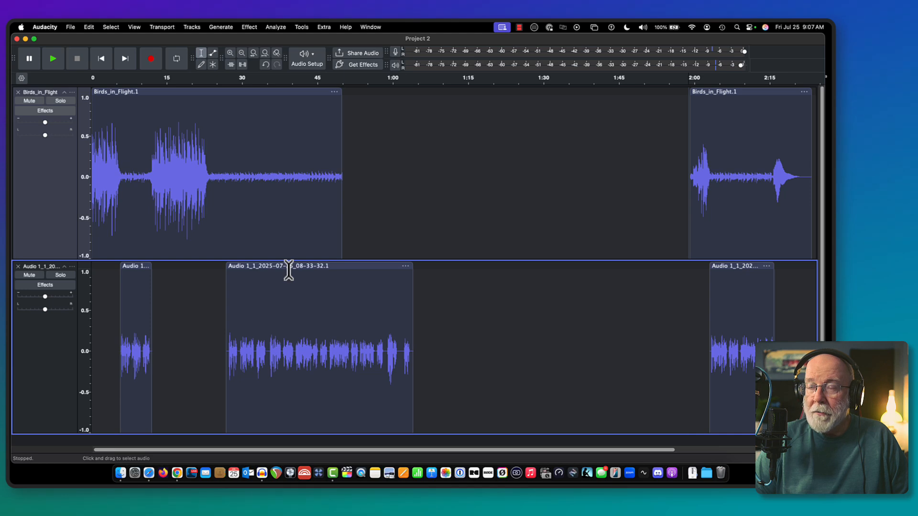
Step: Save the podcast project with File > Save Project
click(72, 27)
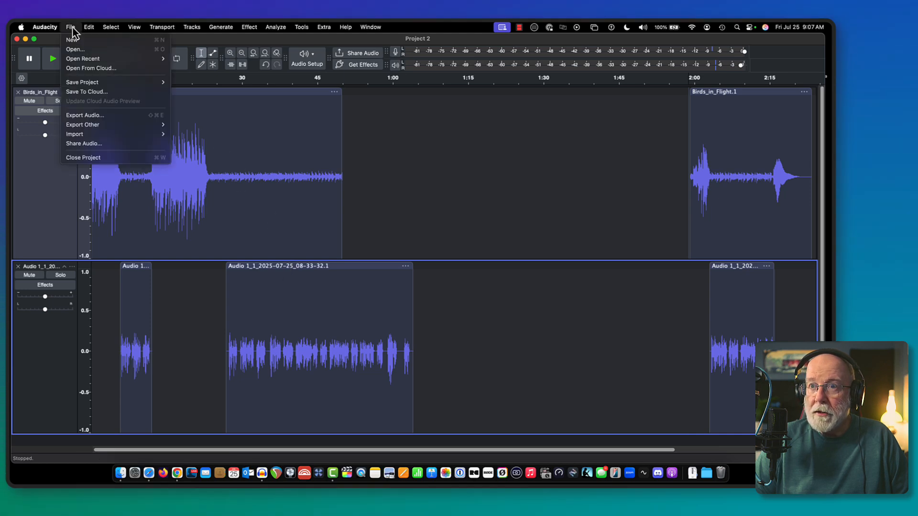
mouse_move(86, 82)
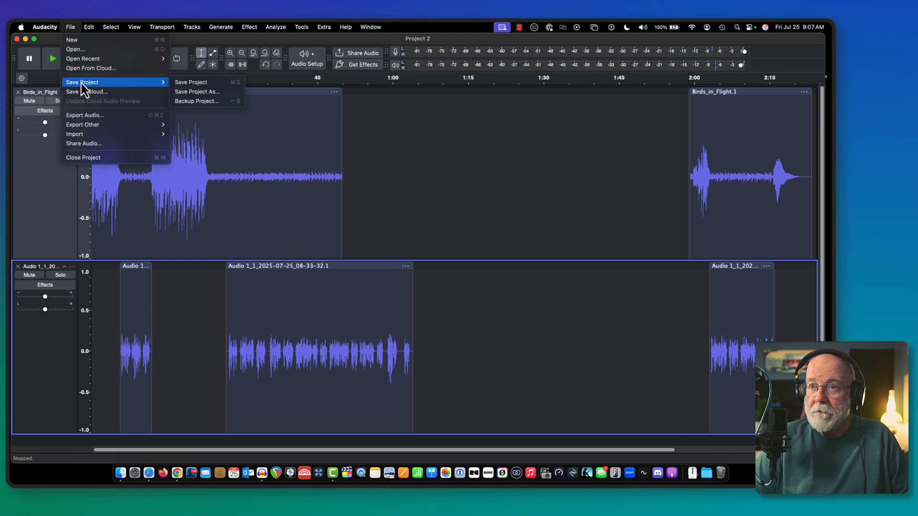
mouse_move(198, 86)
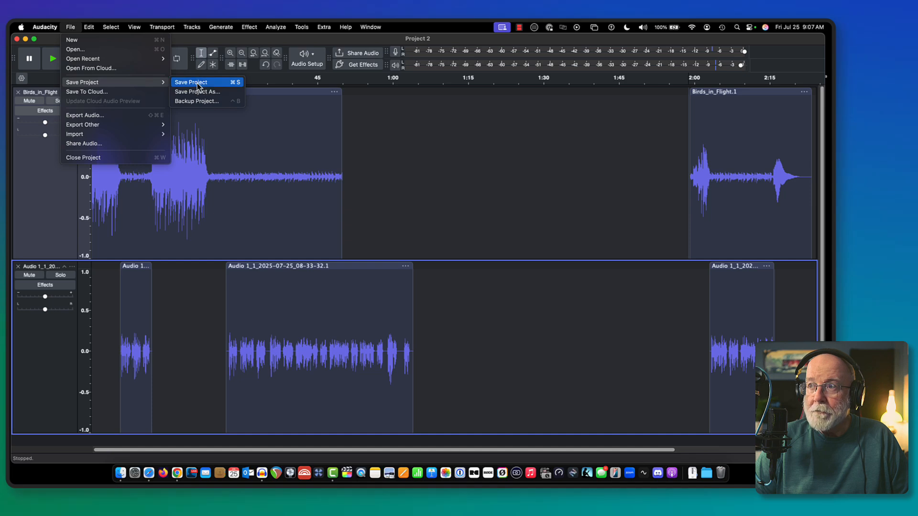
click(191, 83)
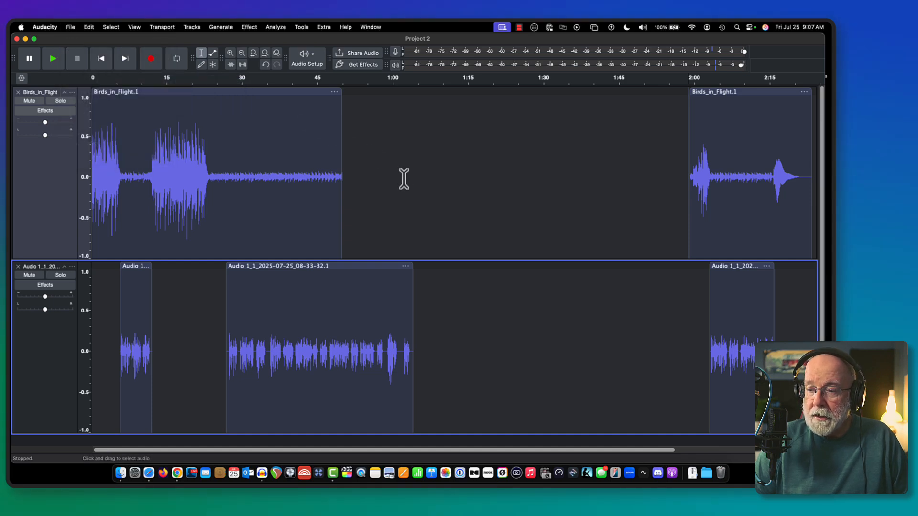